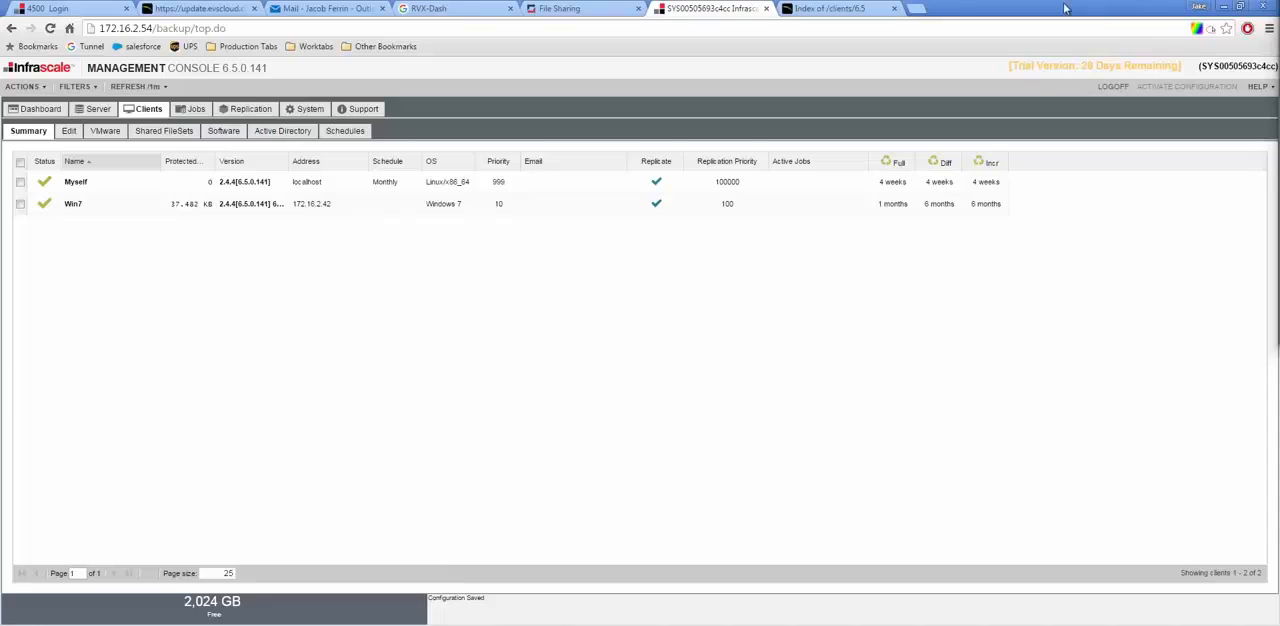
pyautogui.moveTo(948, 348)
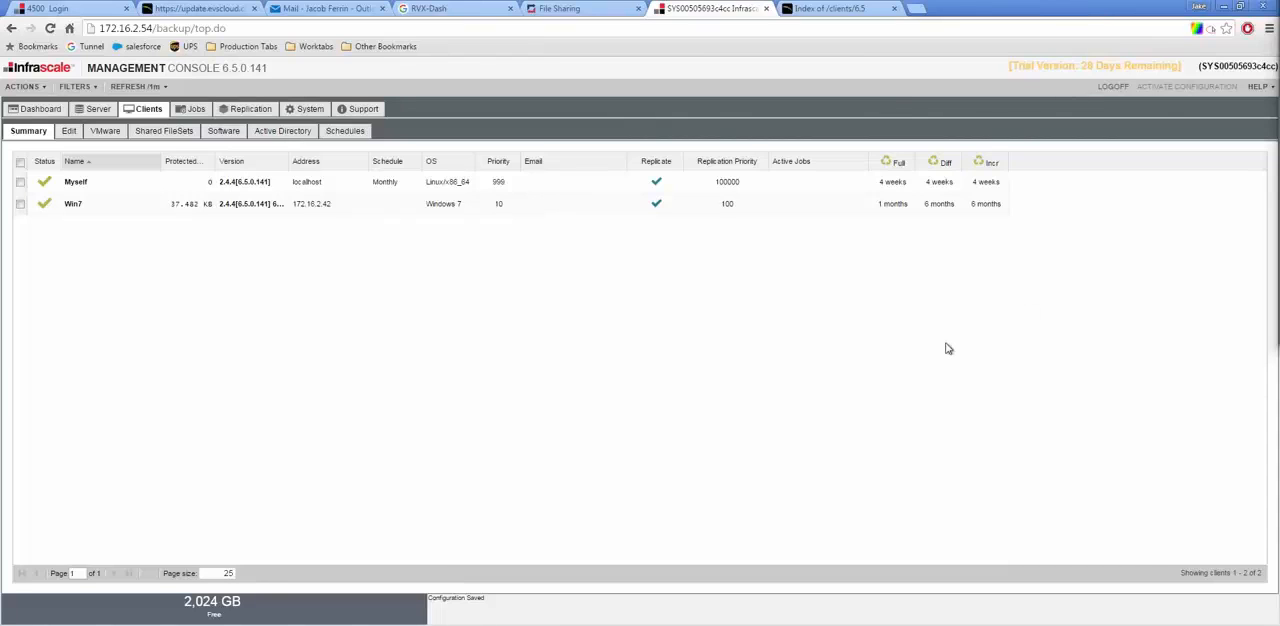
pyautogui.moveTo(880, 248)
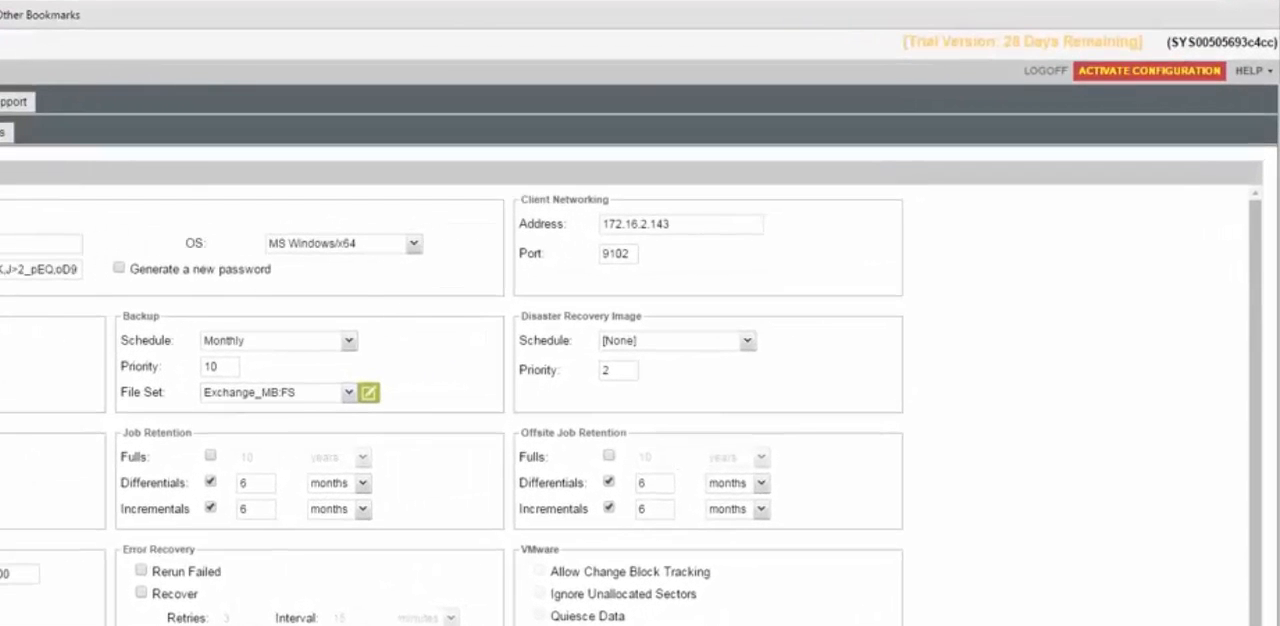
# Step: Overwrite the client's network port with 920 under Client Networking
pyautogui.tripleClick(616, 252)
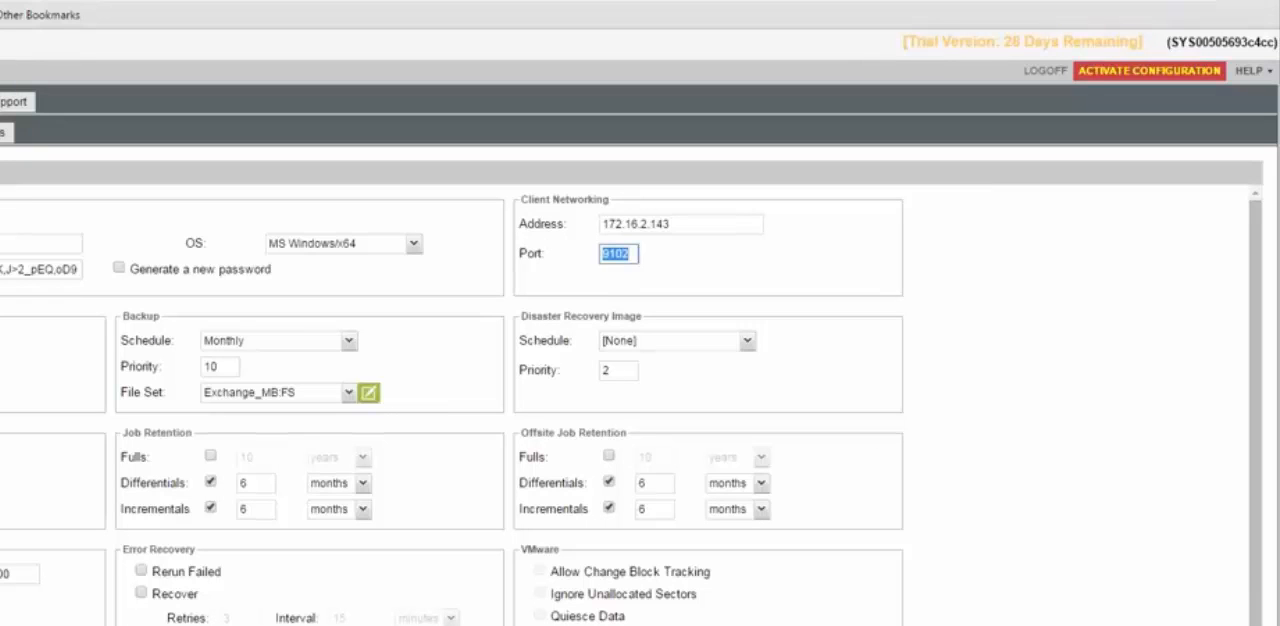
pyautogui.moveTo(1150, 308)
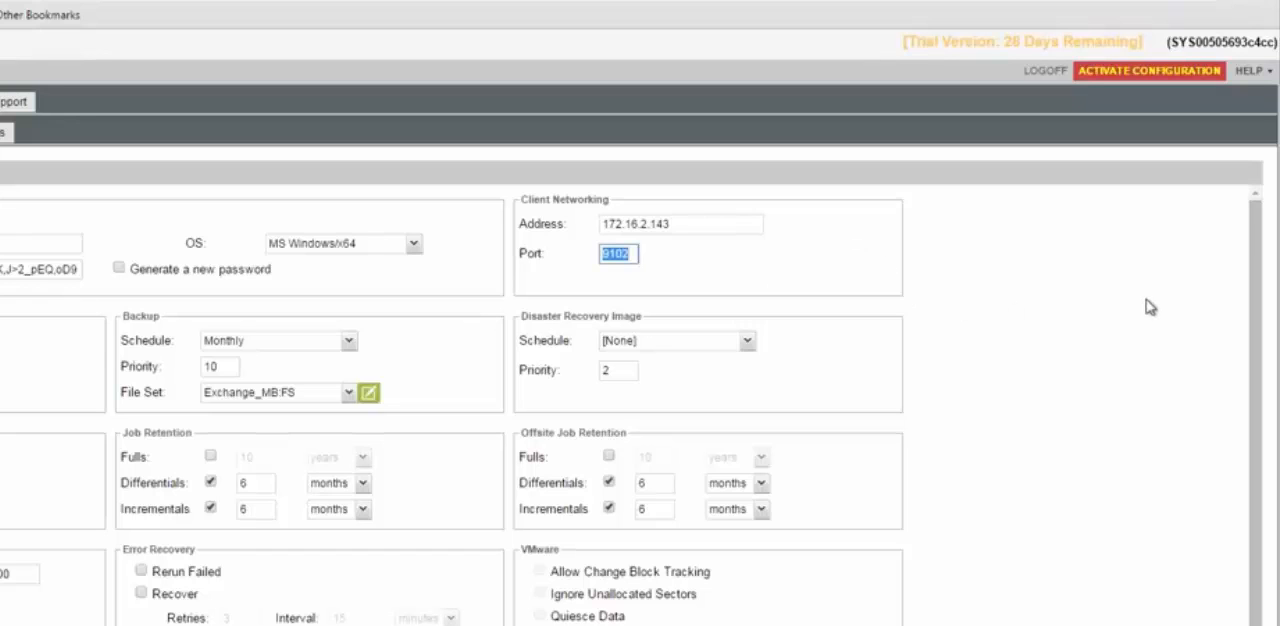
pyautogui.write('920')
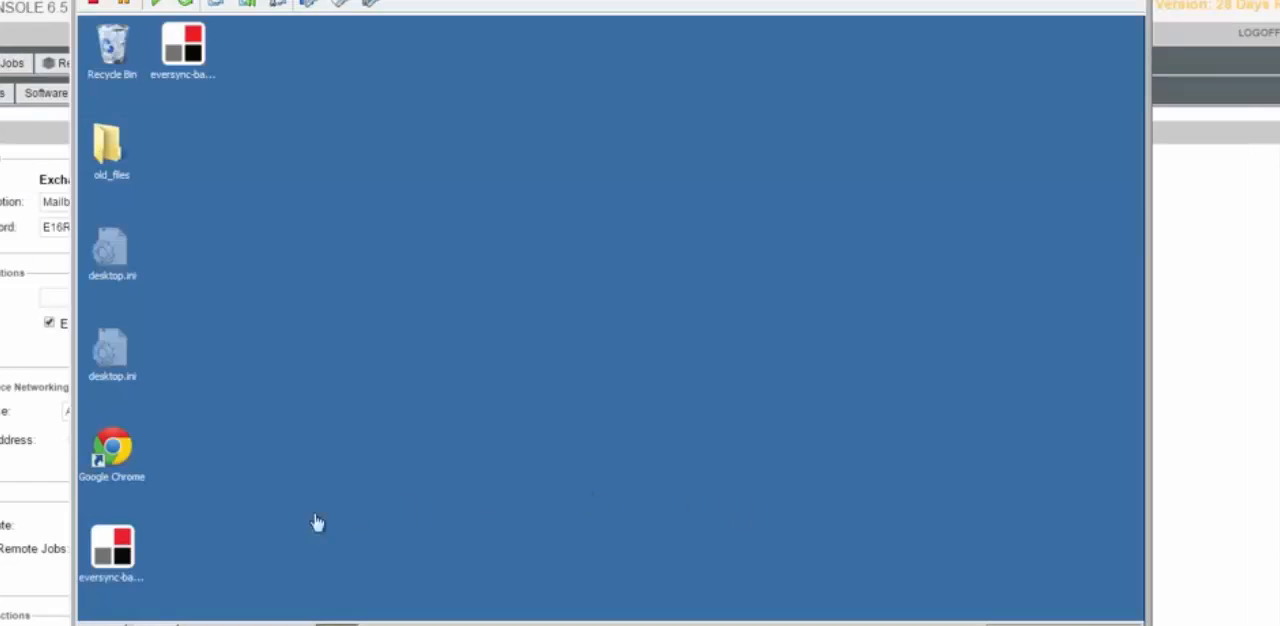
# Step: Run the downloaded backup client installer and accept its license terms
pyautogui.doubleClick(112, 548)
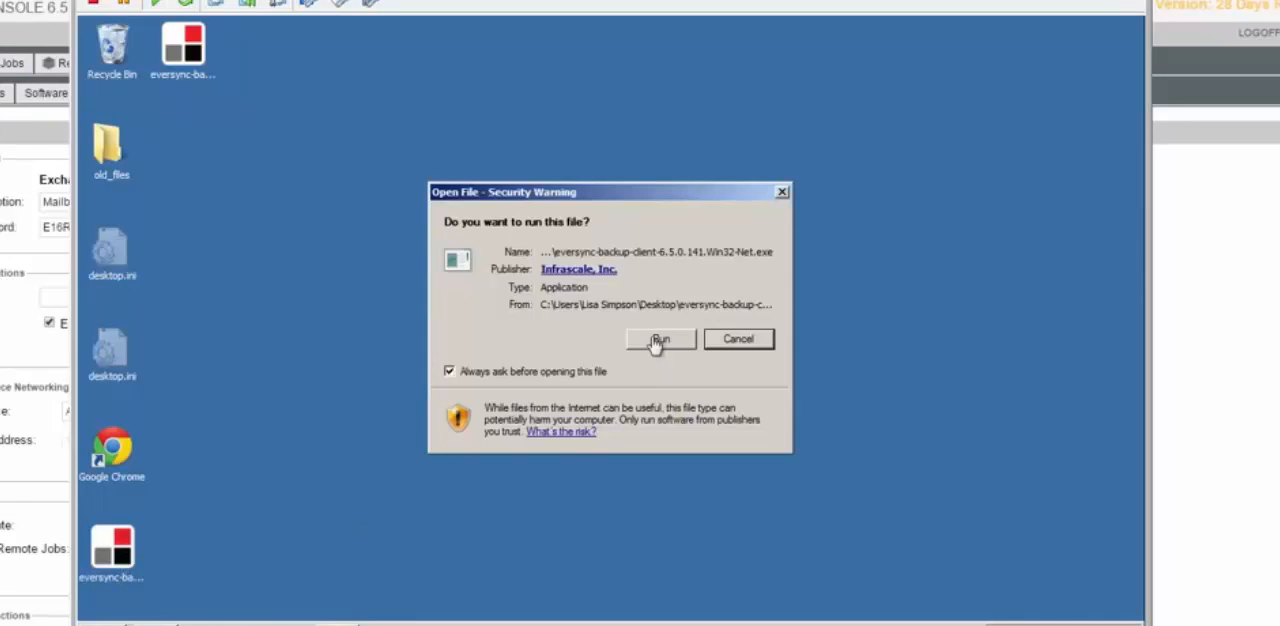
pyautogui.click(660, 340)
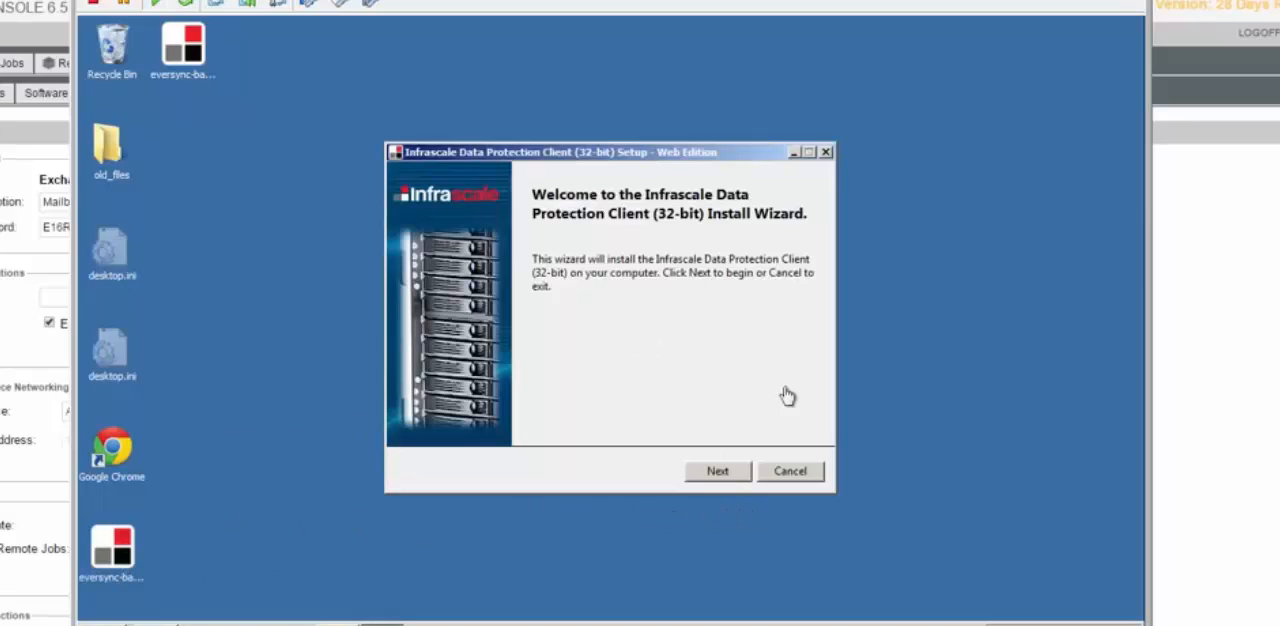
pyautogui.click(716, 470)
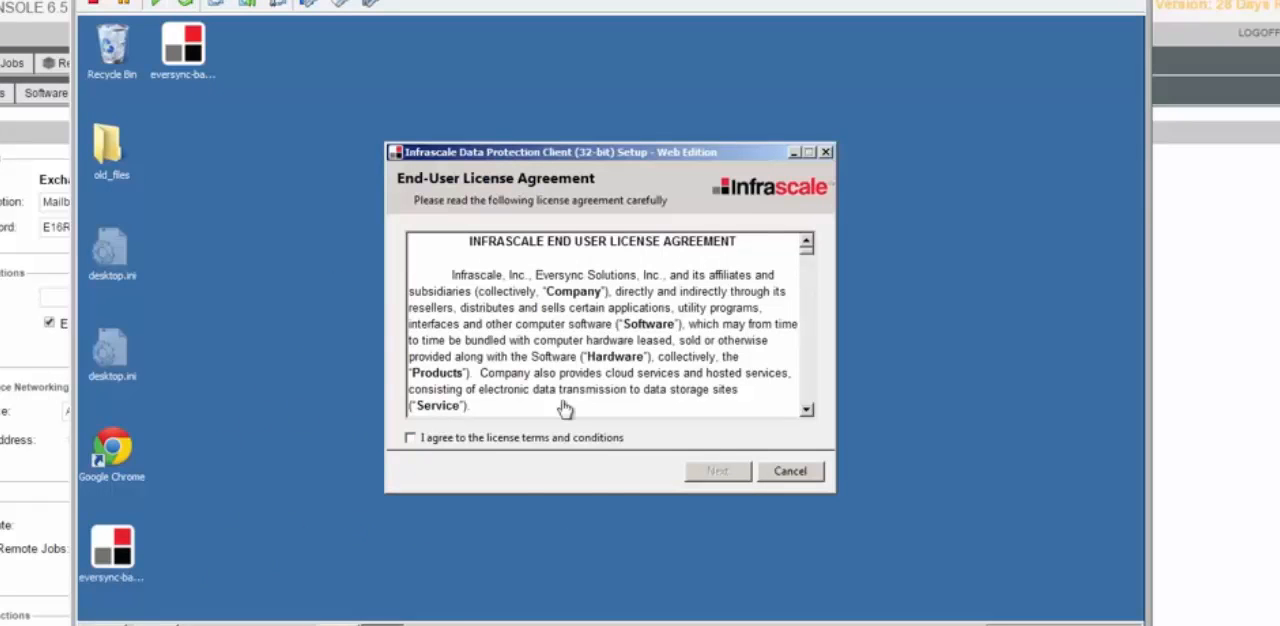
pyautogui.click(410, 438)
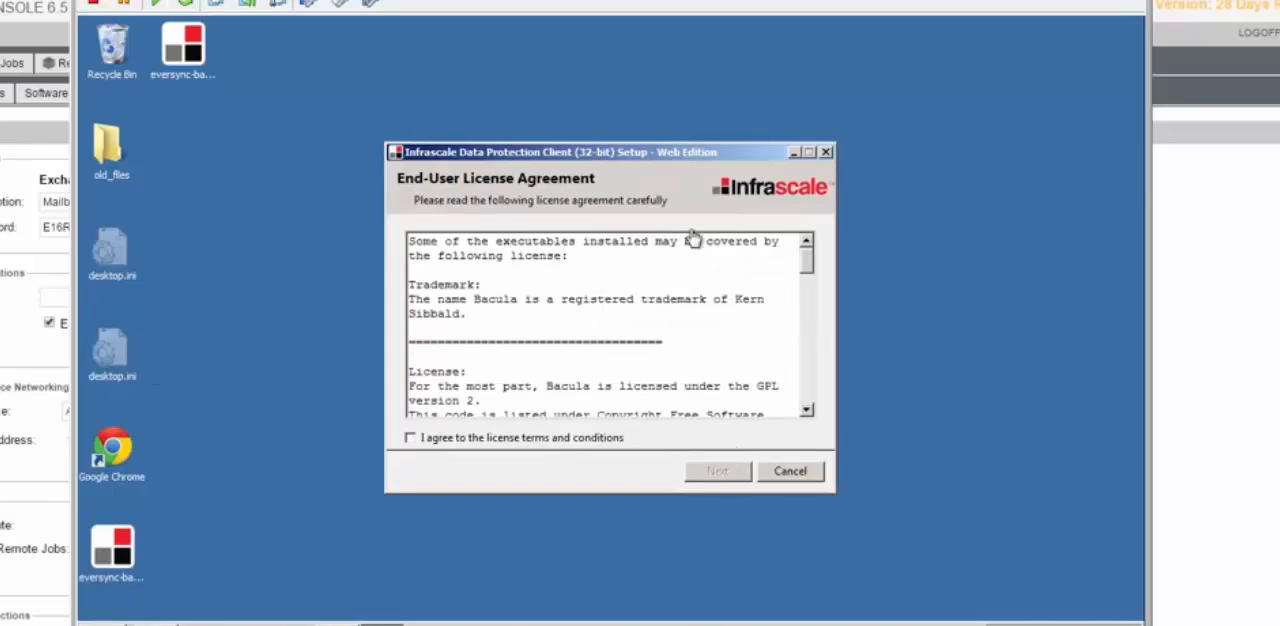
pyautogui.click(410, 438)
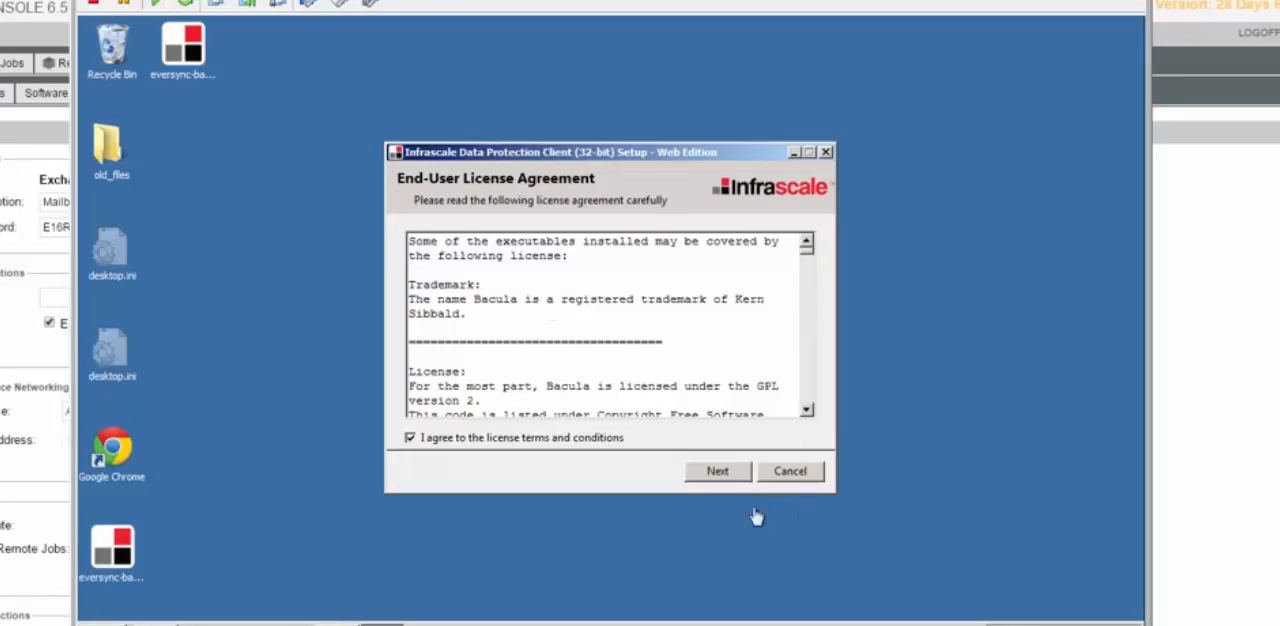
pyautogui.click(716, 470)
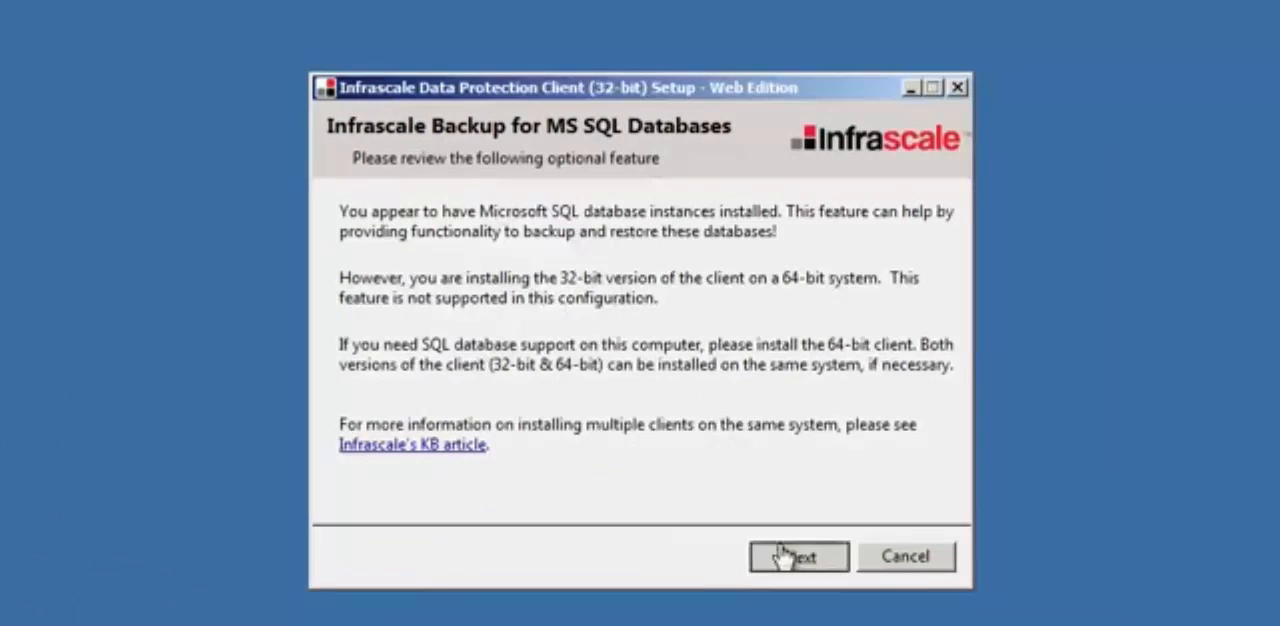
# Step: Install the 32-bit client components, allowing system changes, and launch the configuration tool
pyautogui.click(798, 556)
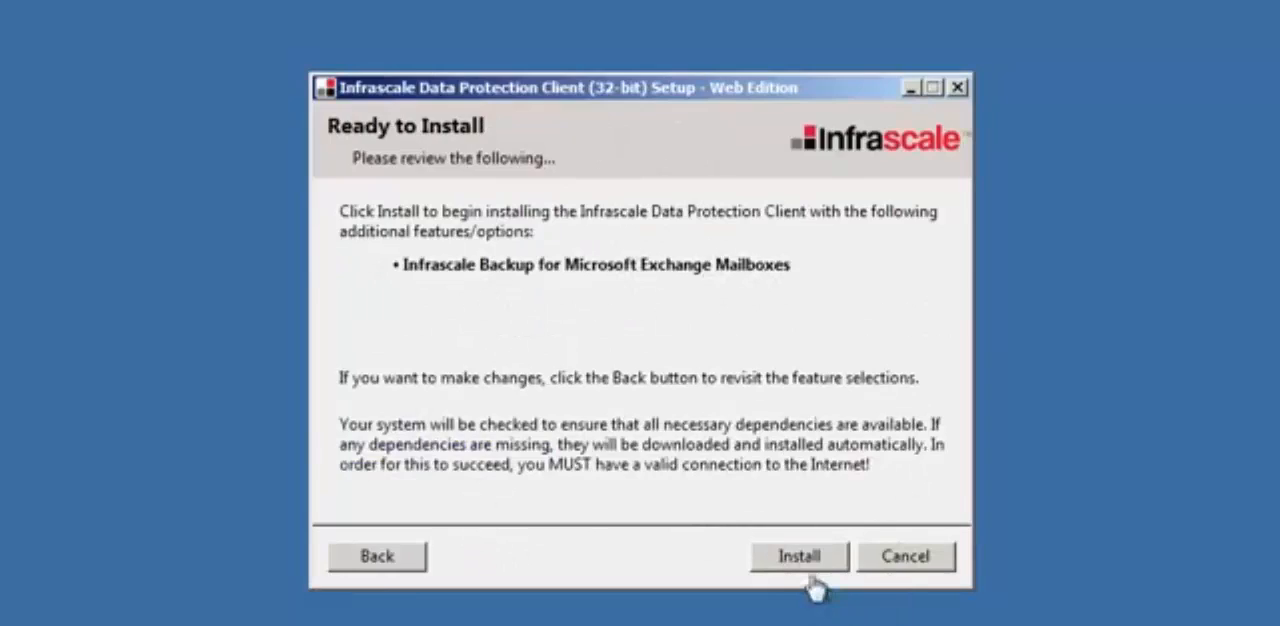
pyautogui.click(798, 556)
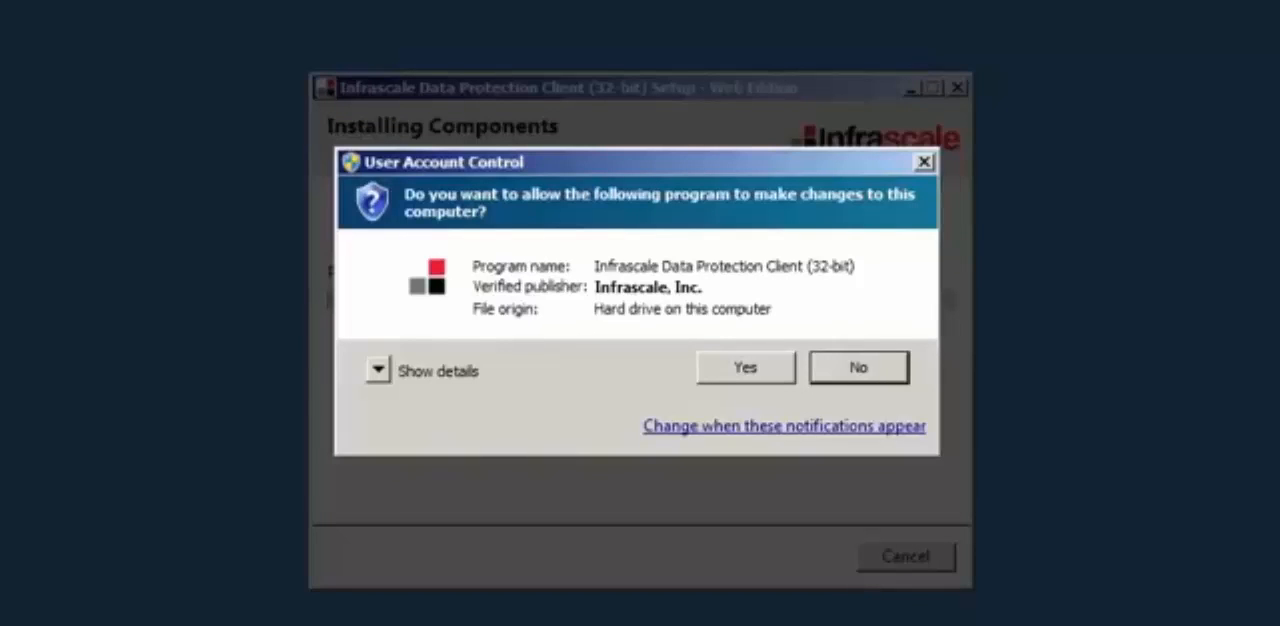
pyautogui.click(744, 368)
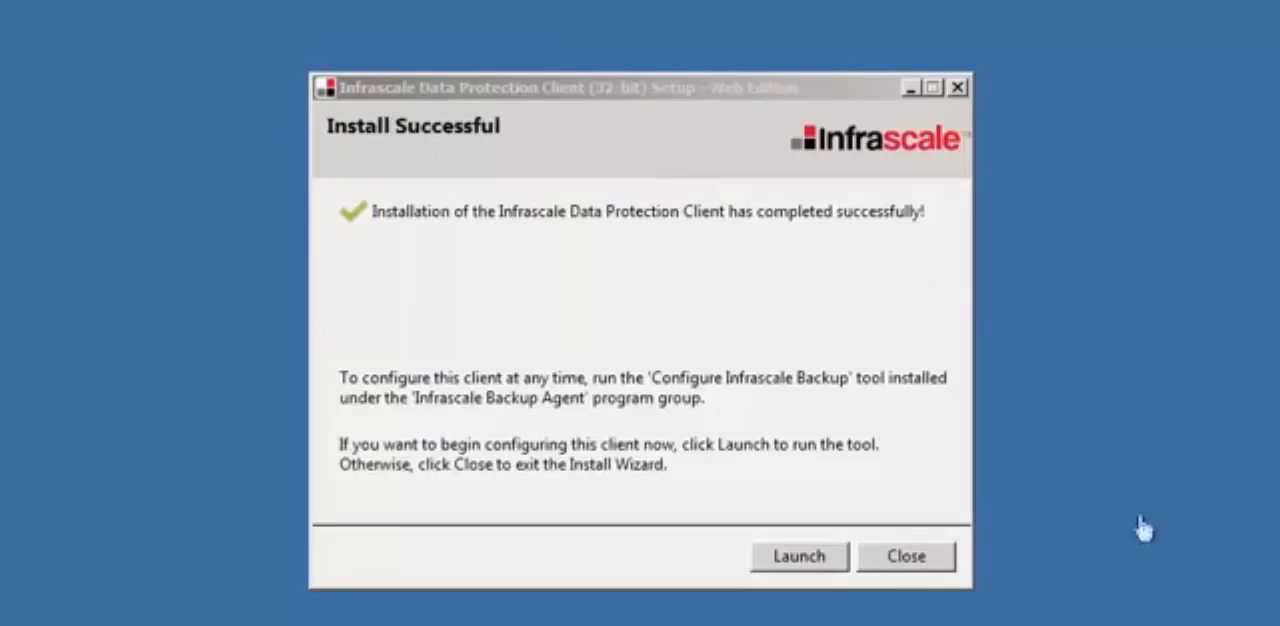
pyautogui.click(798, 556)
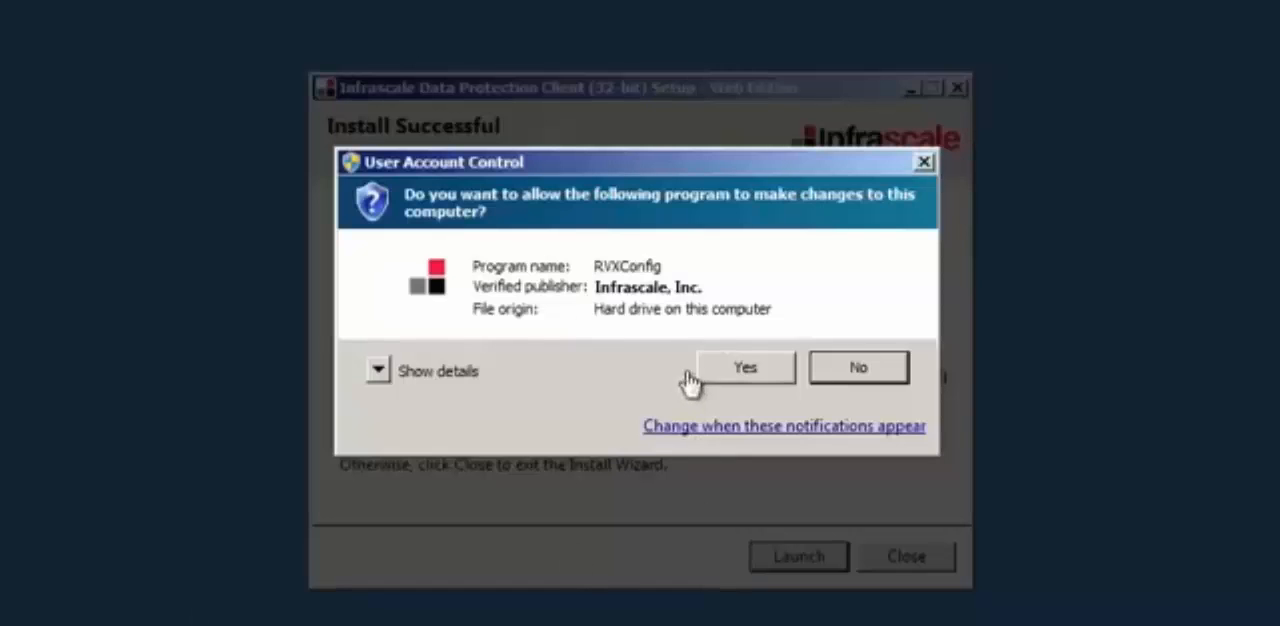
# Step: Allow RVXConfig to run, reaching the Local System service warning
pyautogui.click(744, 368)
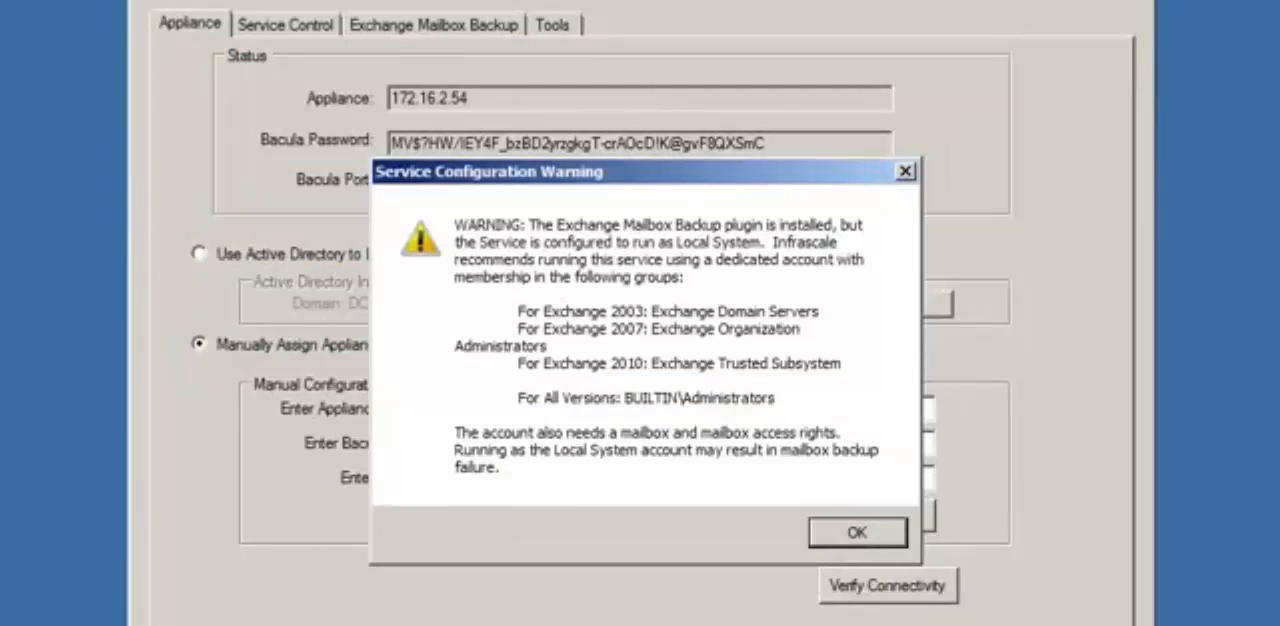
pyautogui.moveTo(644, 278)
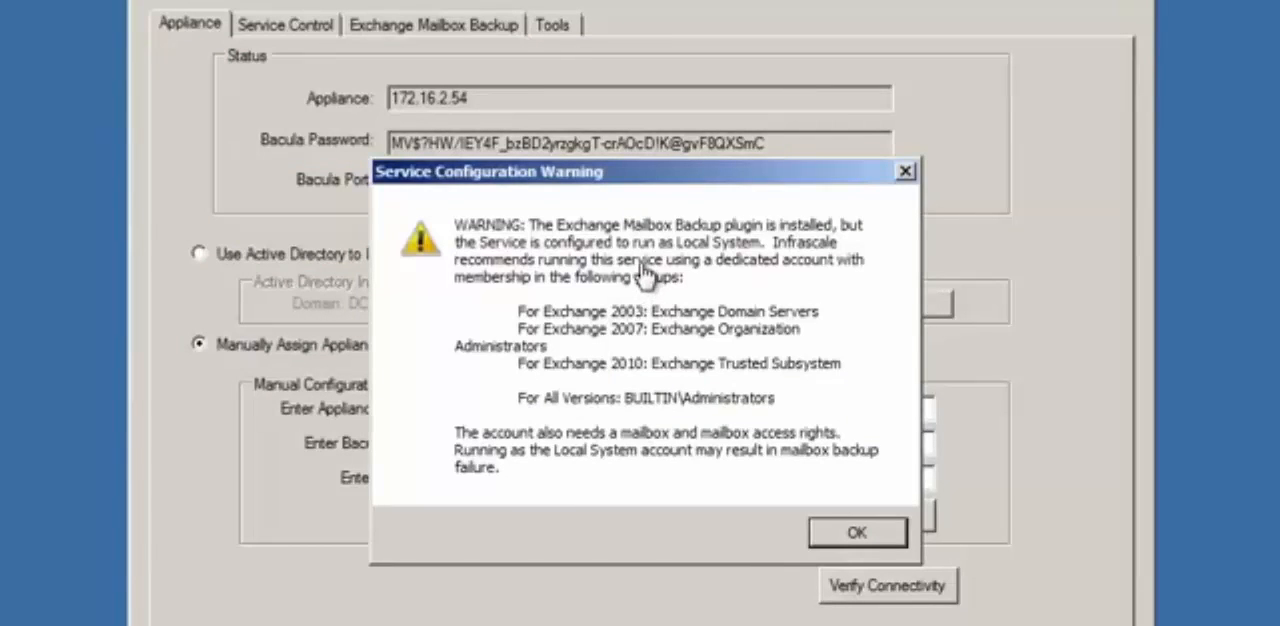
pyautogui.moveTo(660, 276)
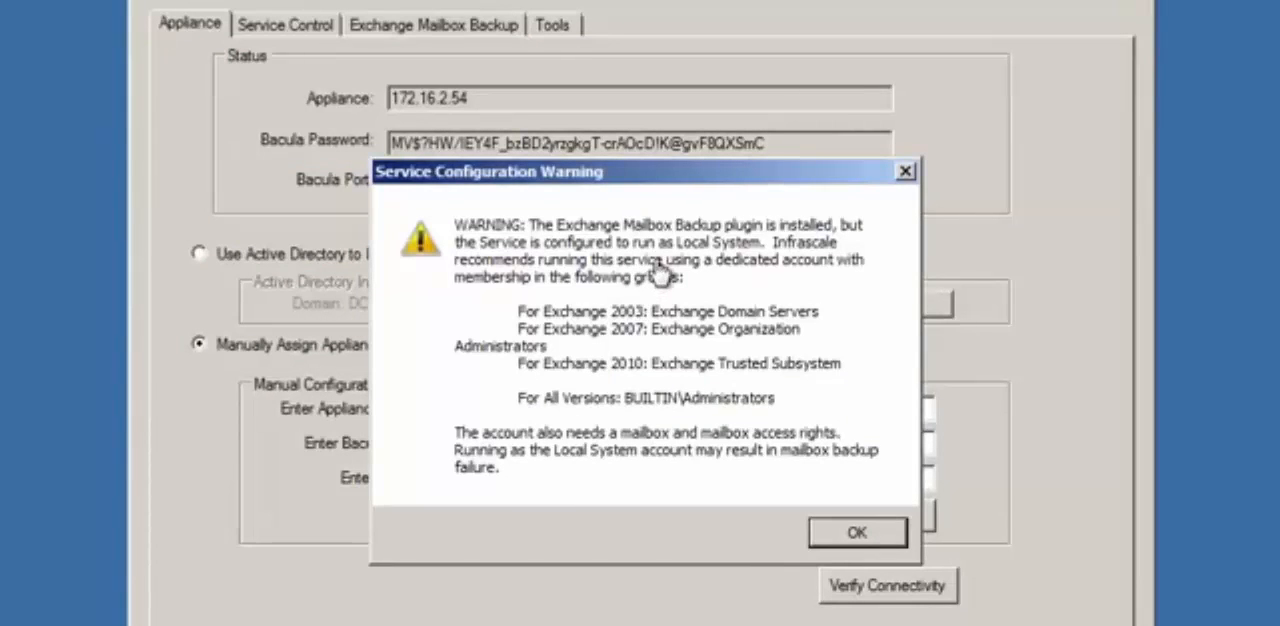
pyautogui.moveTo(670, 268)
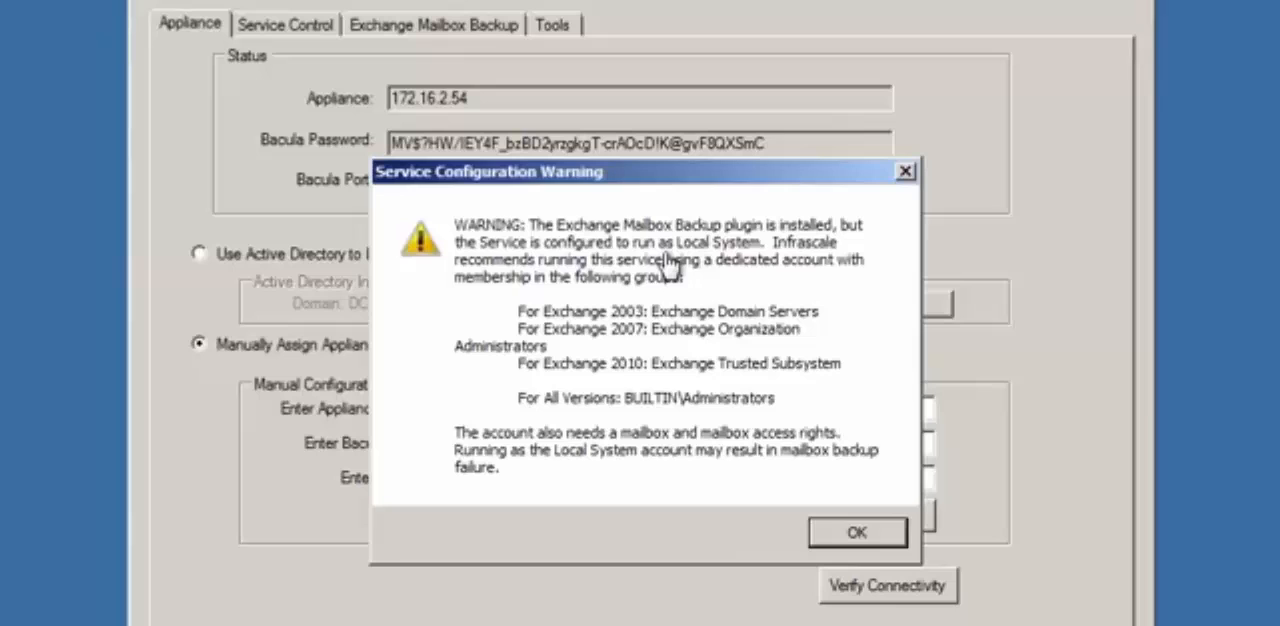
pyautogui.moveTo(340, 4)
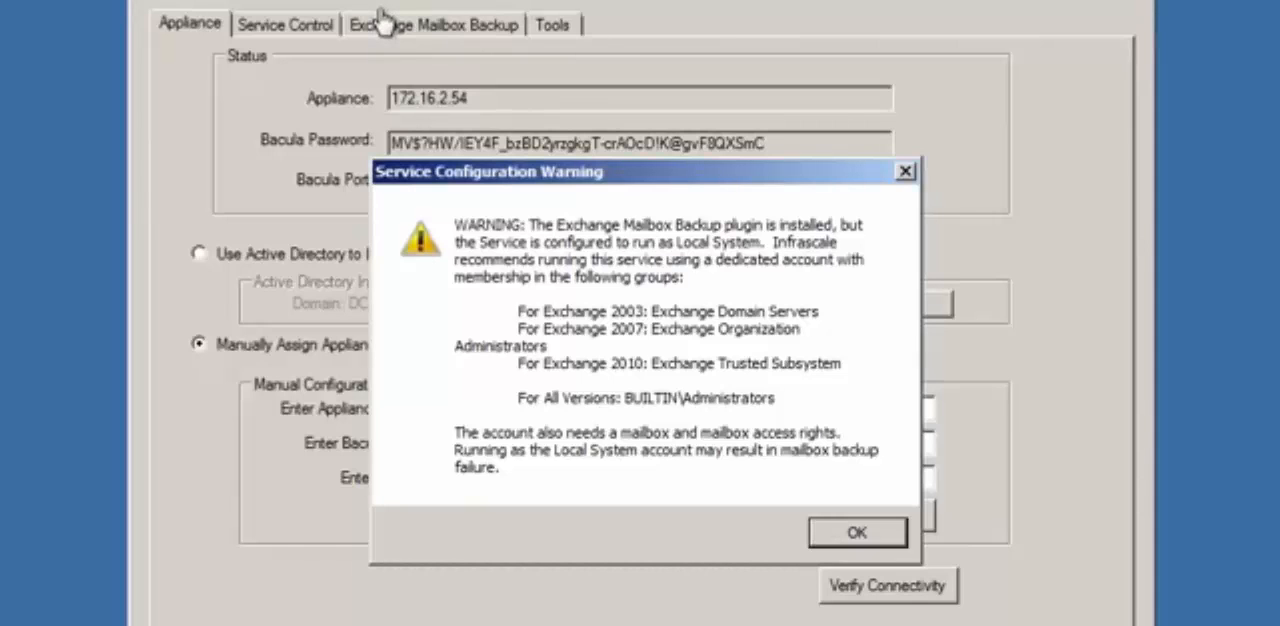
pyautogui.moveTo(390, 30)
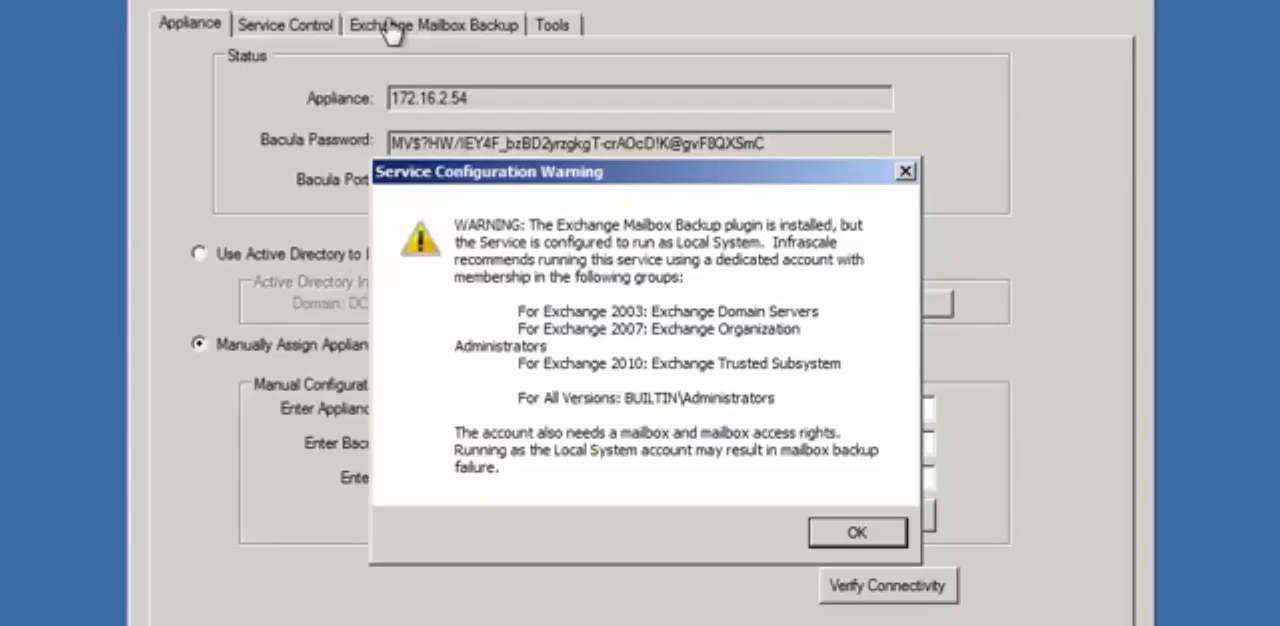
pyautogui.moveTo(228, 434)
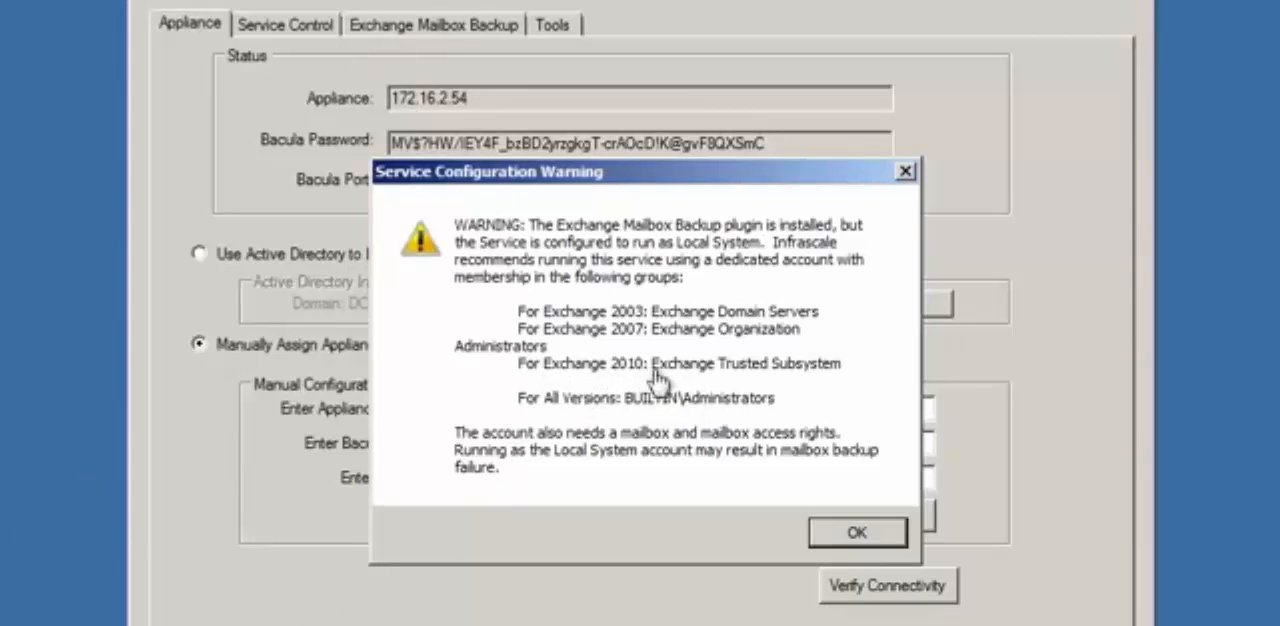
pyautogui.moveTo(830, 368)
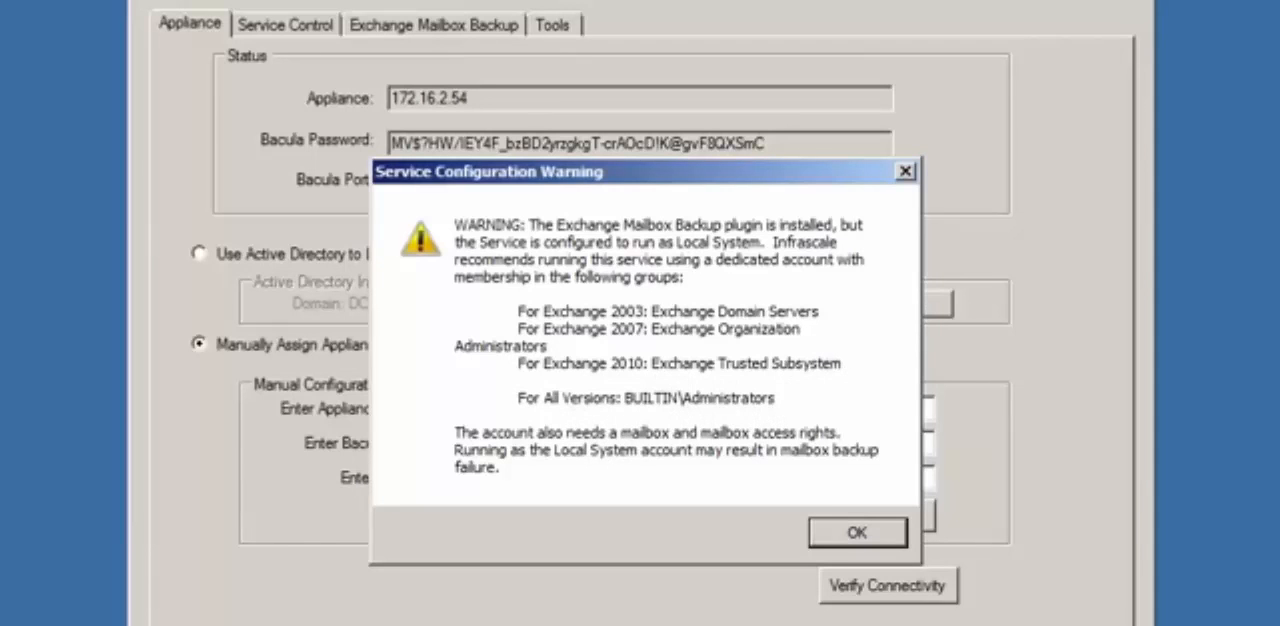
# Step: Set the backup agent service to run under Other Account 'ism' and browse for the user
pyautogui.click(856, 532)
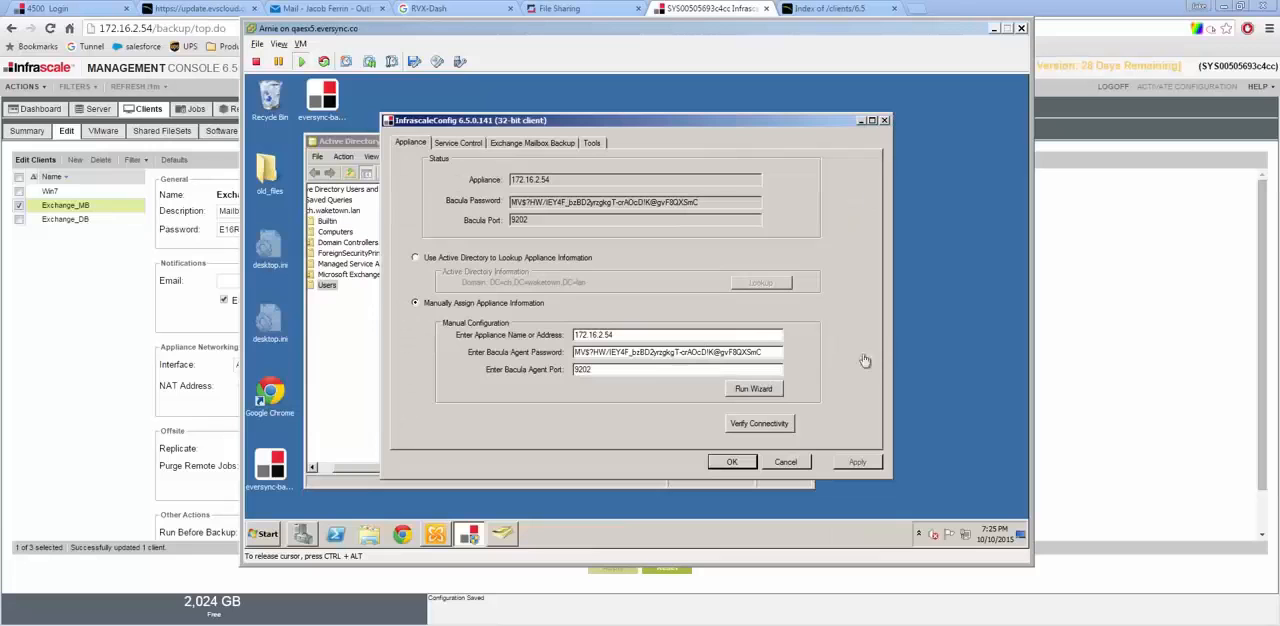
pyautogui.click(456, 142)
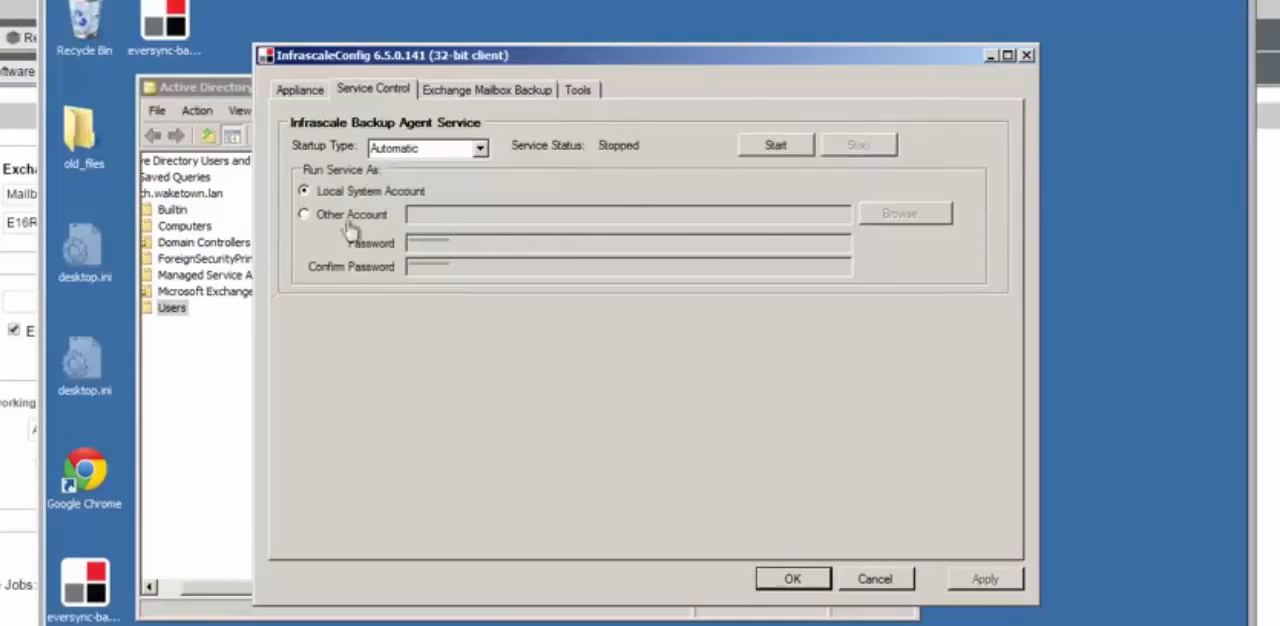
pyautogui.click(304, 214)
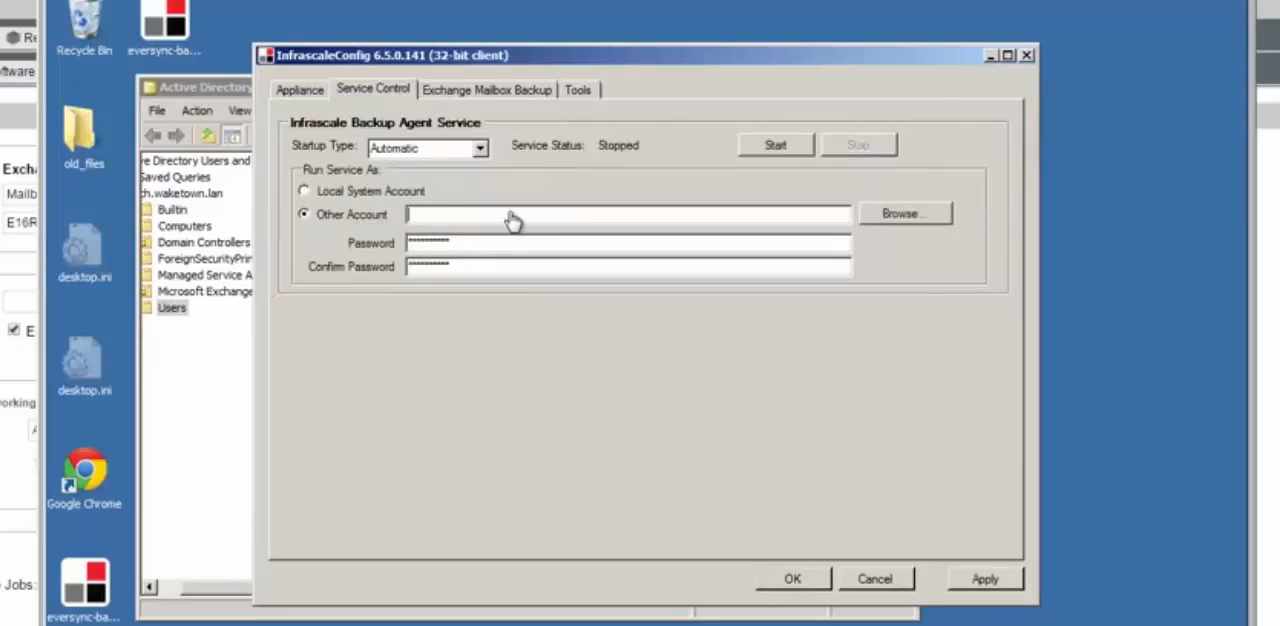
pyautogui.moveTo(518, 220)
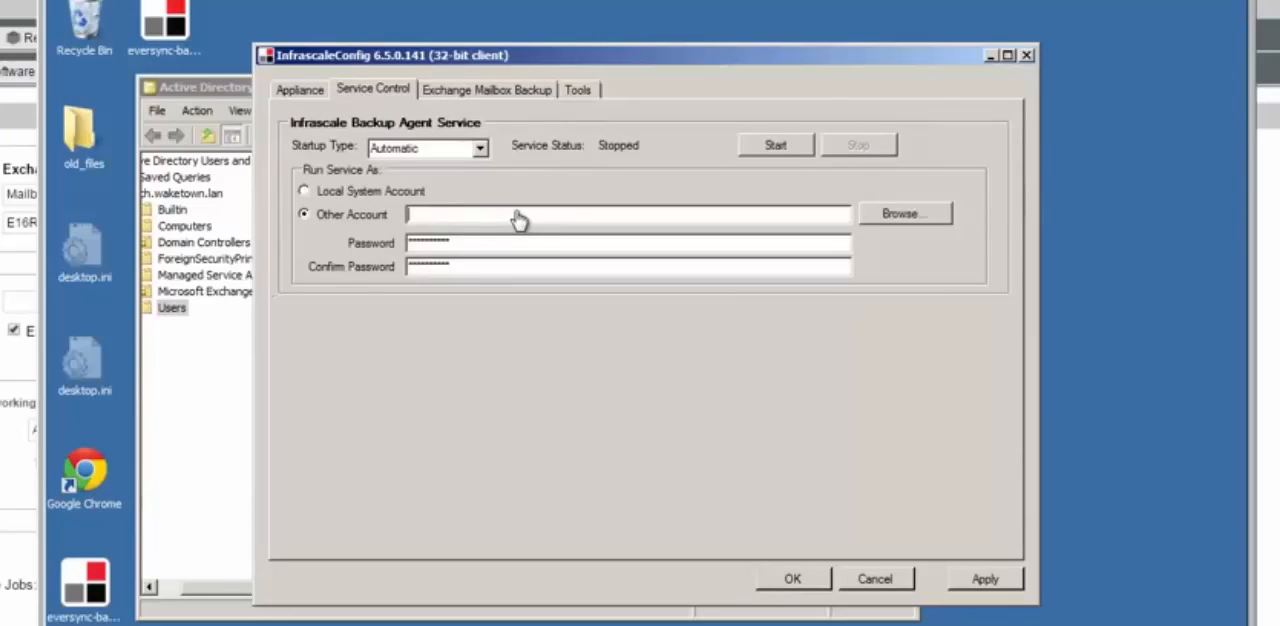
pyautogui.write('ism')
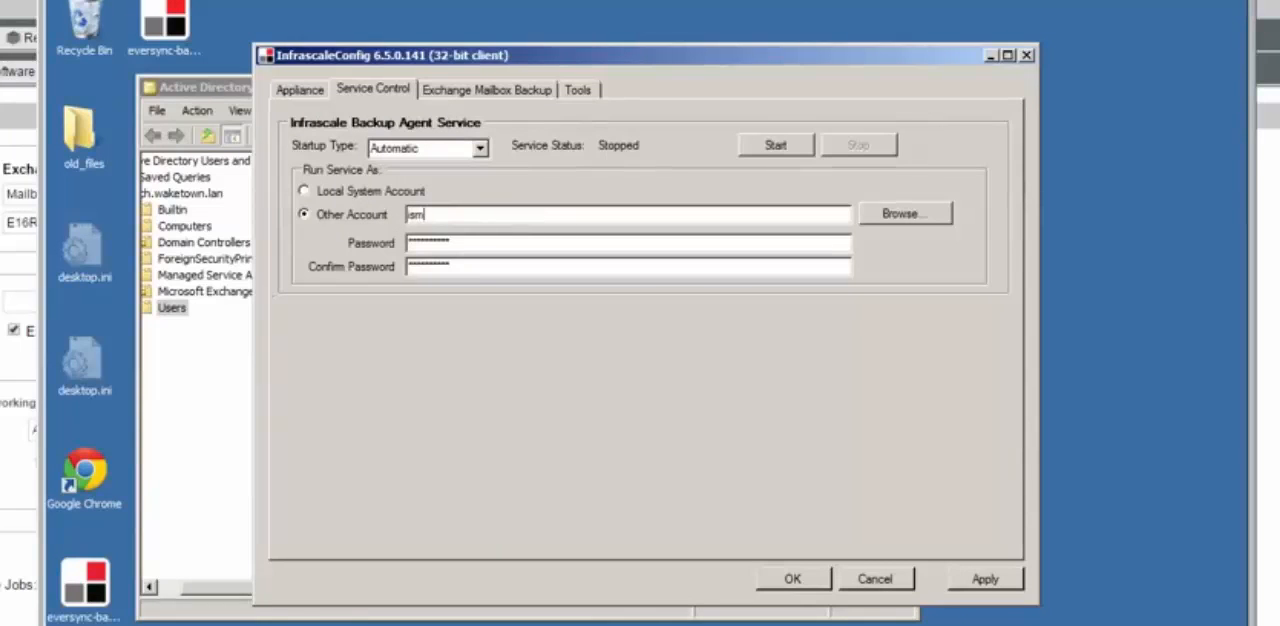
pyautogui.click(904, 212)
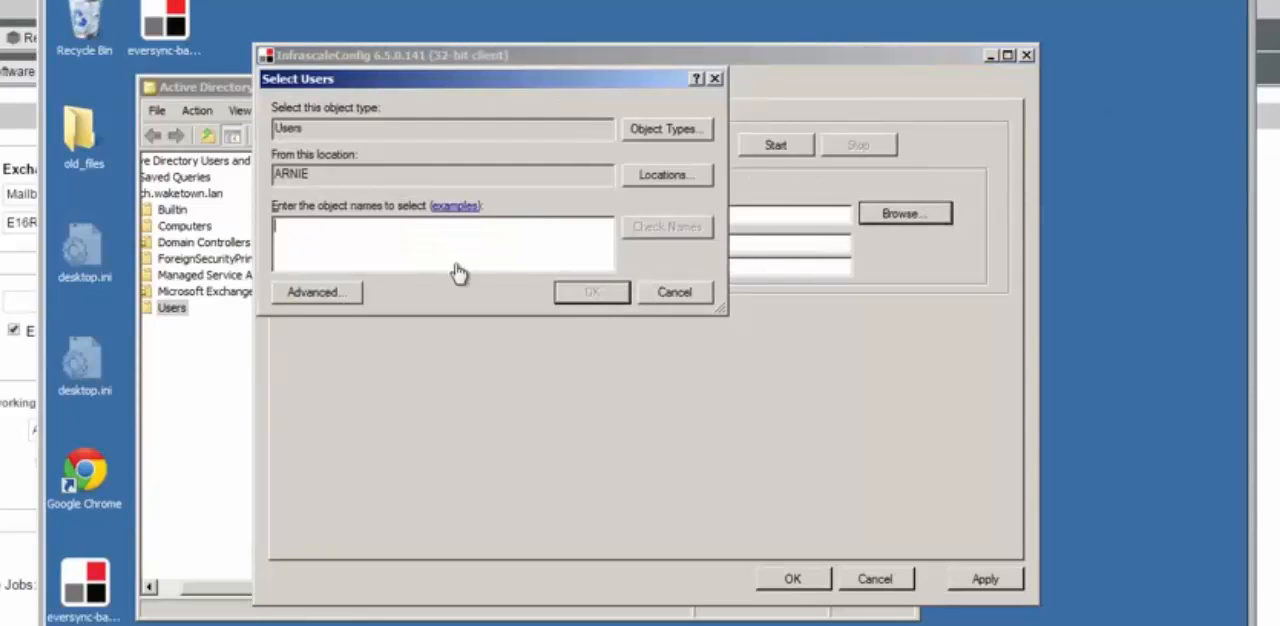
# Step: Look up the 'ism' account with Check Names, dismiss Name Not Found and leave the user search
pyautogui.write('ism')
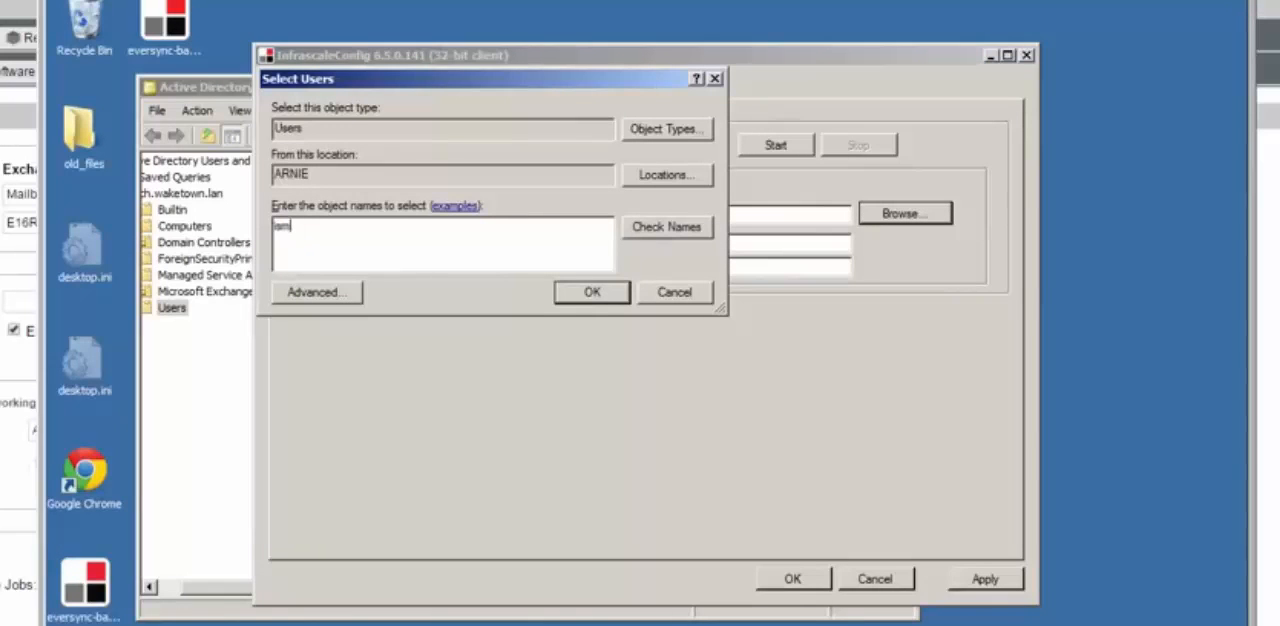
pyautogui.click(666, 226)
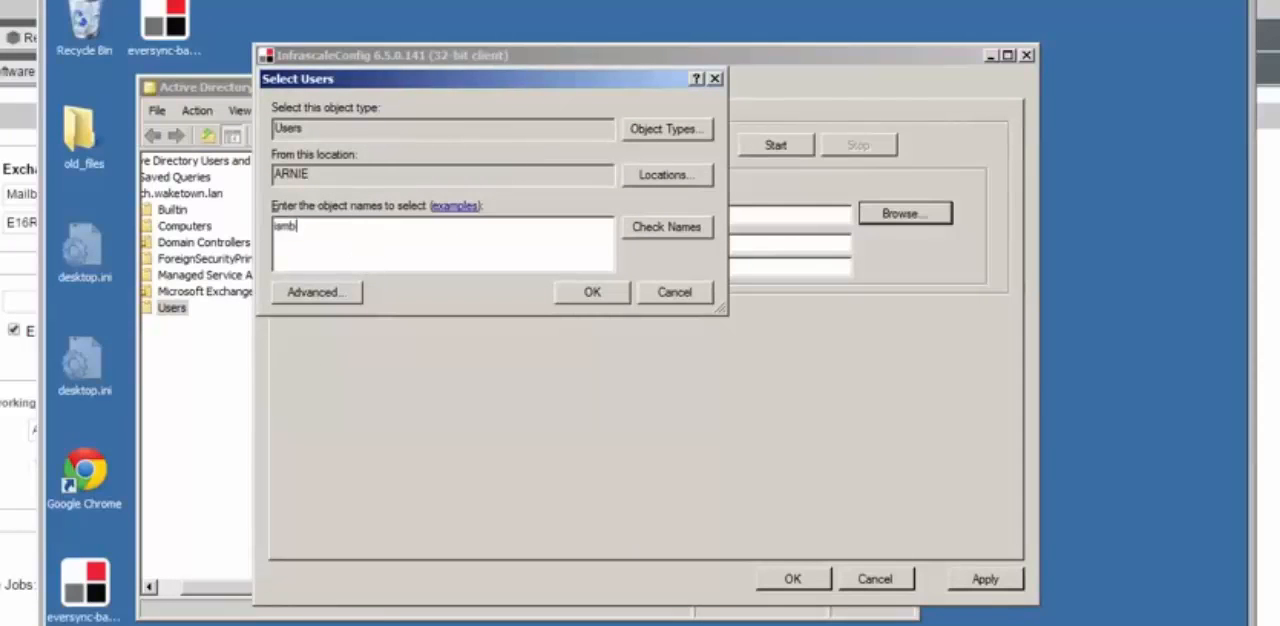
pyautogui.write('x')
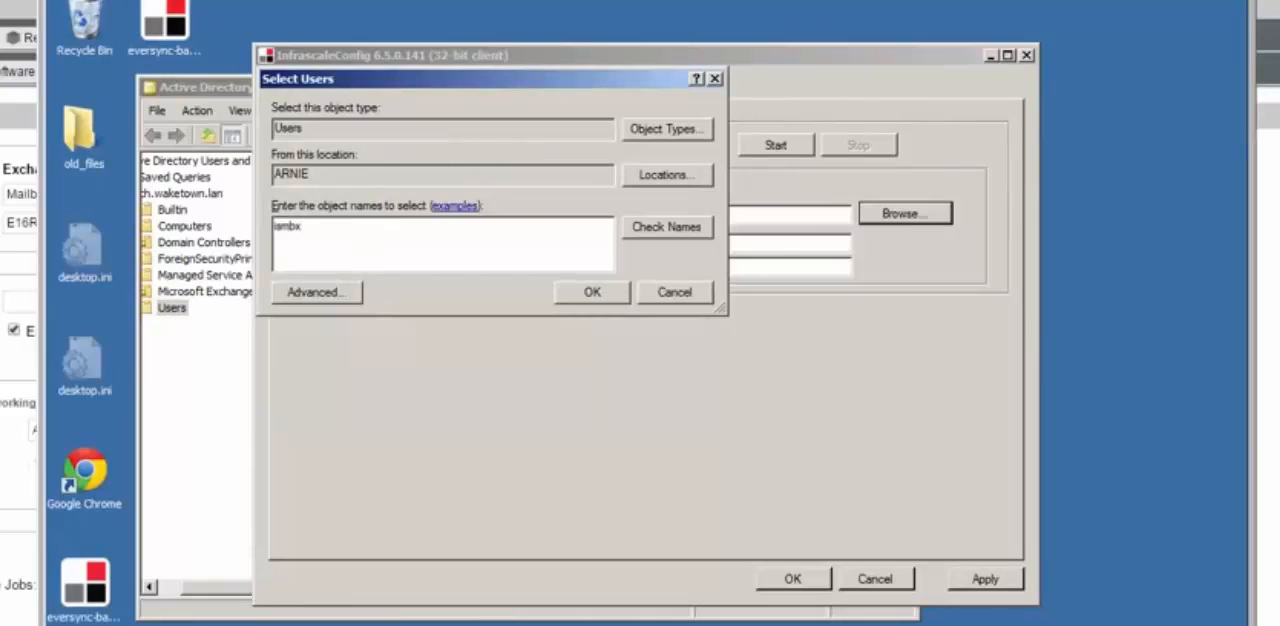
pyautogui.click(666, 226)
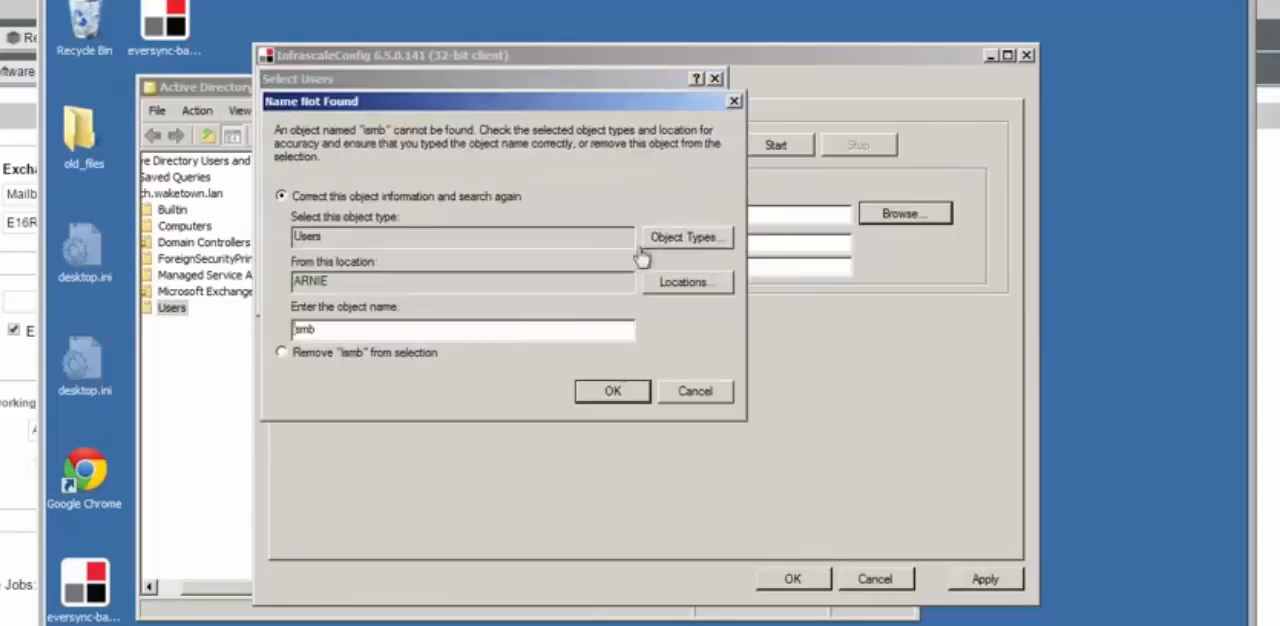
pyautogui.click(612, 390)
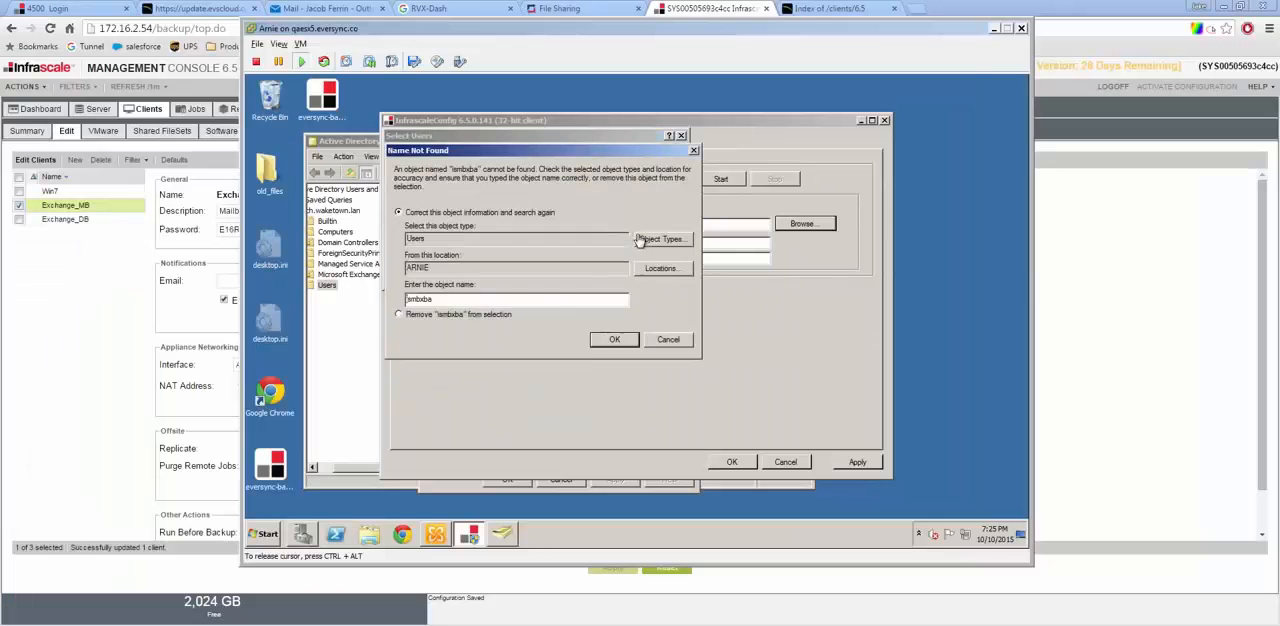
pyautogui.click(614, 340)
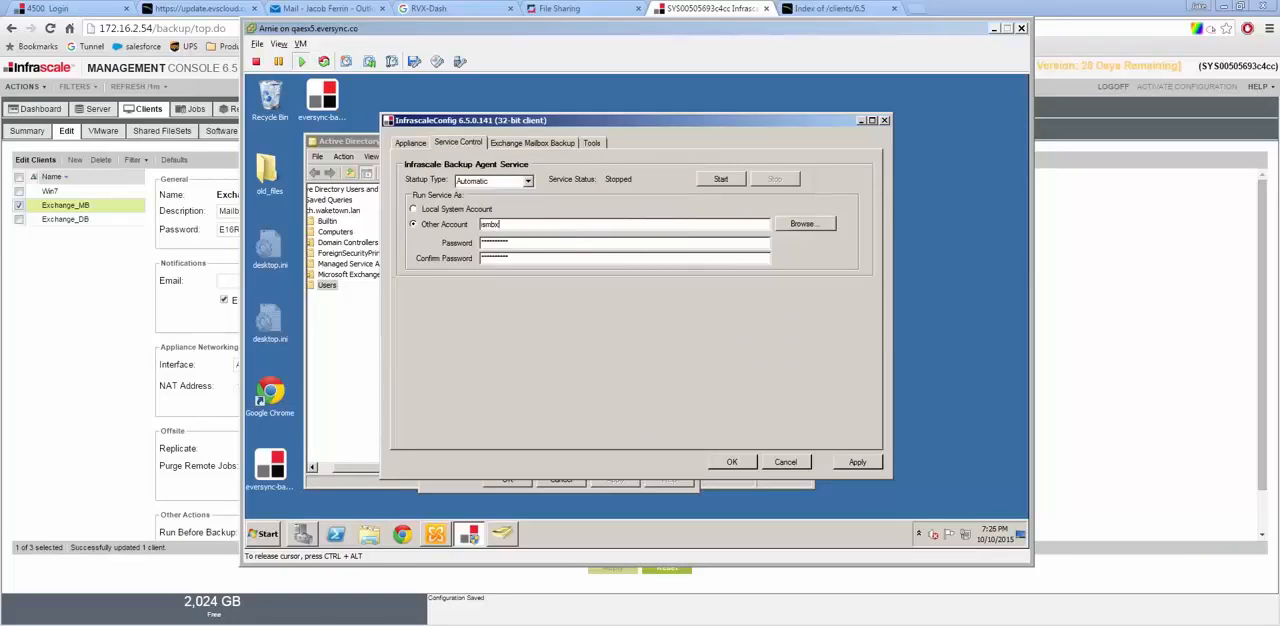
# Step: Enter 'backup' as the service's run-as account name
pyautogui.write('backup')
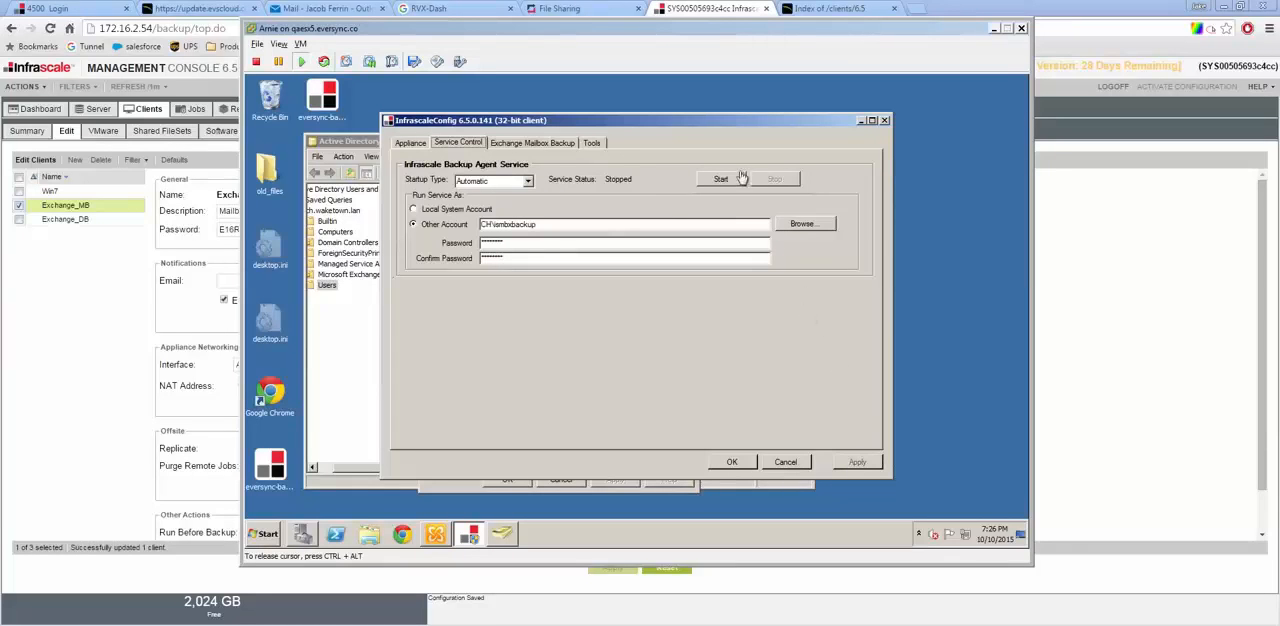
# Step: Review the mailboxes checked inside Mailbox Database, then return to the management console
pyautogui.click(532, 142)
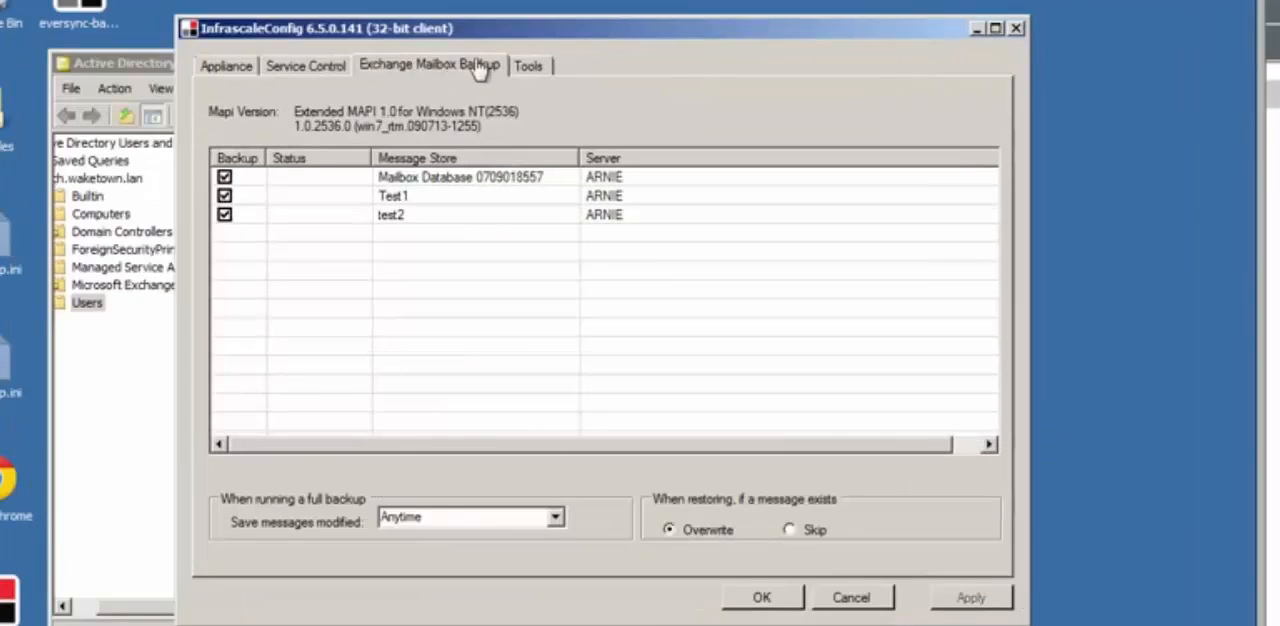
pyautogui.moveTo(470, 70)
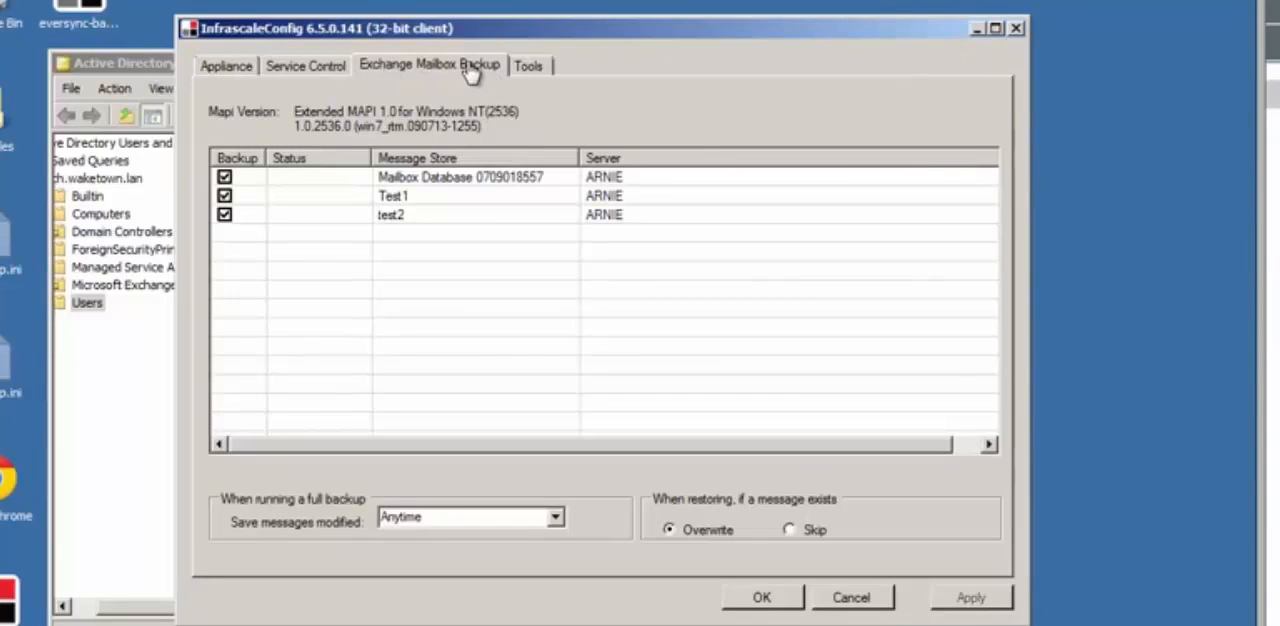
pyautogui.moveTo(424, 190)
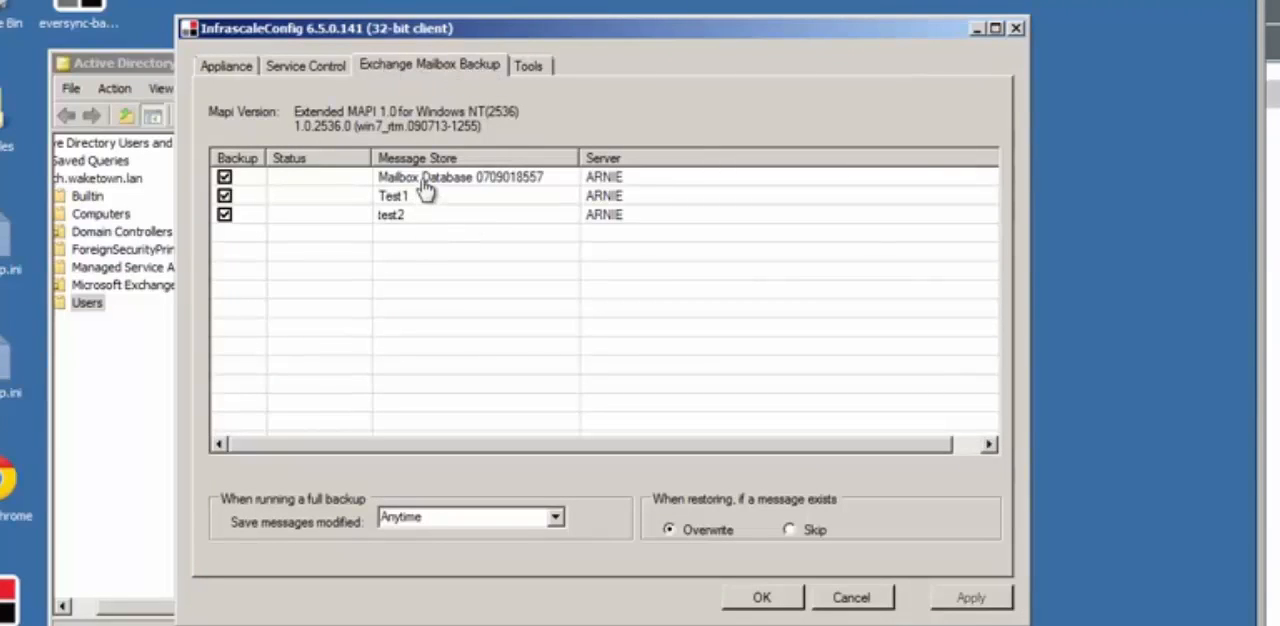
pyautogui.doubleClick(460, 176)
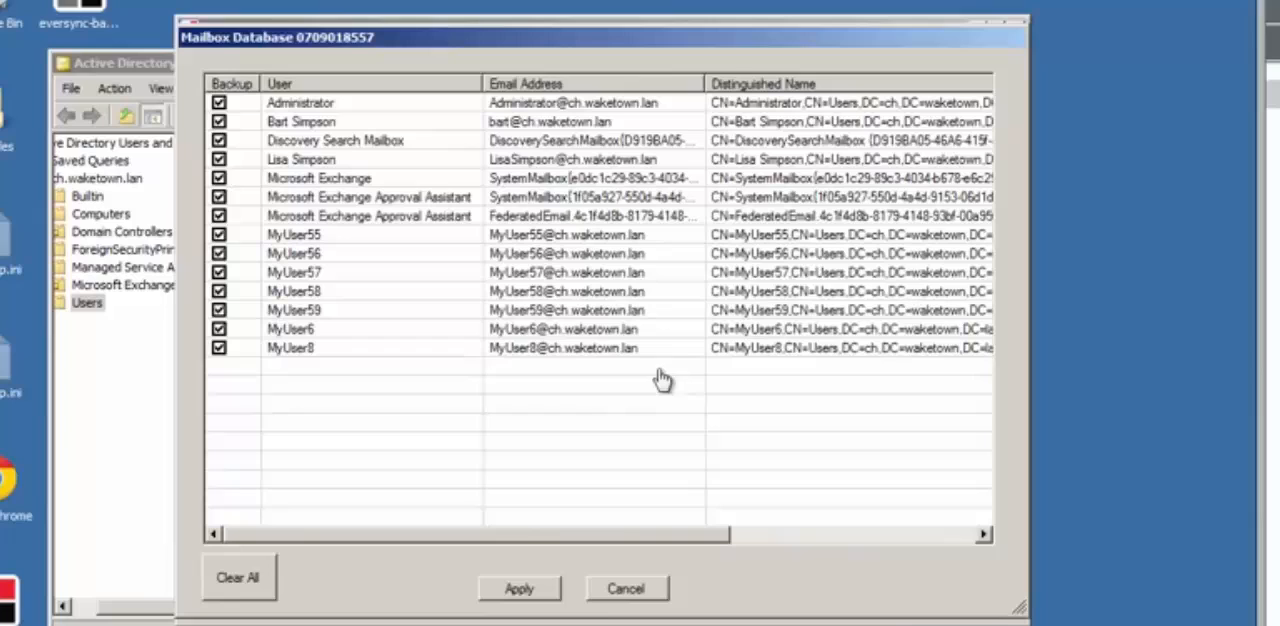
pyautogui.moveTo(570, 552)
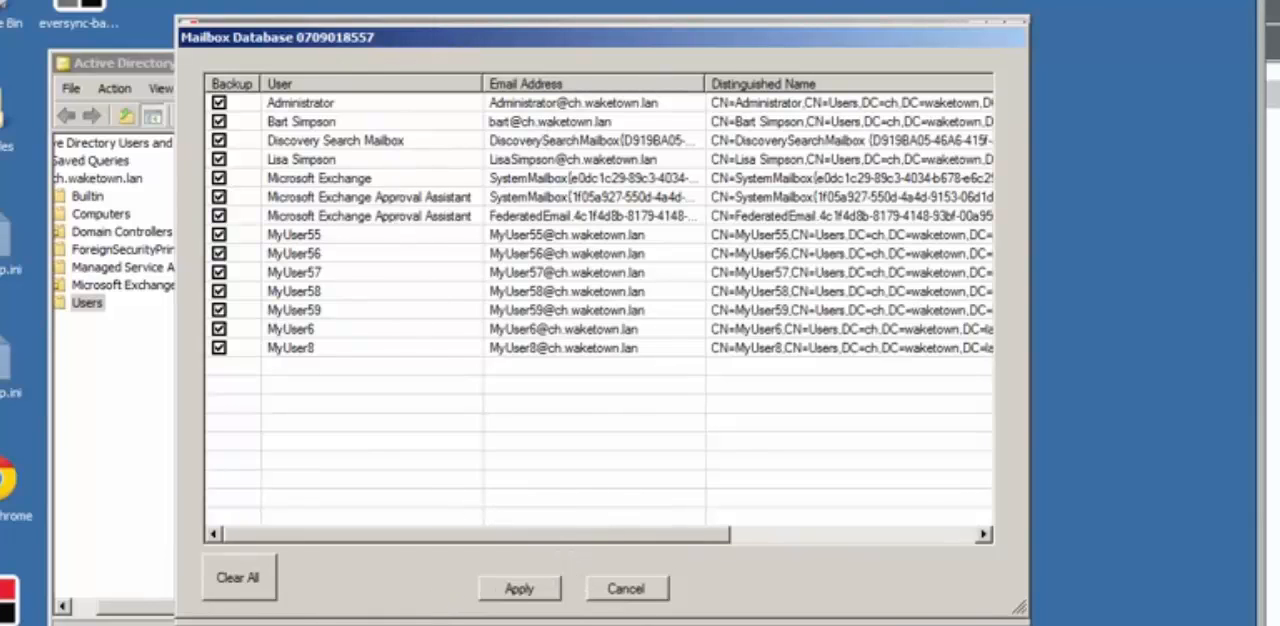
pyautogui.moveTo(244, 358)
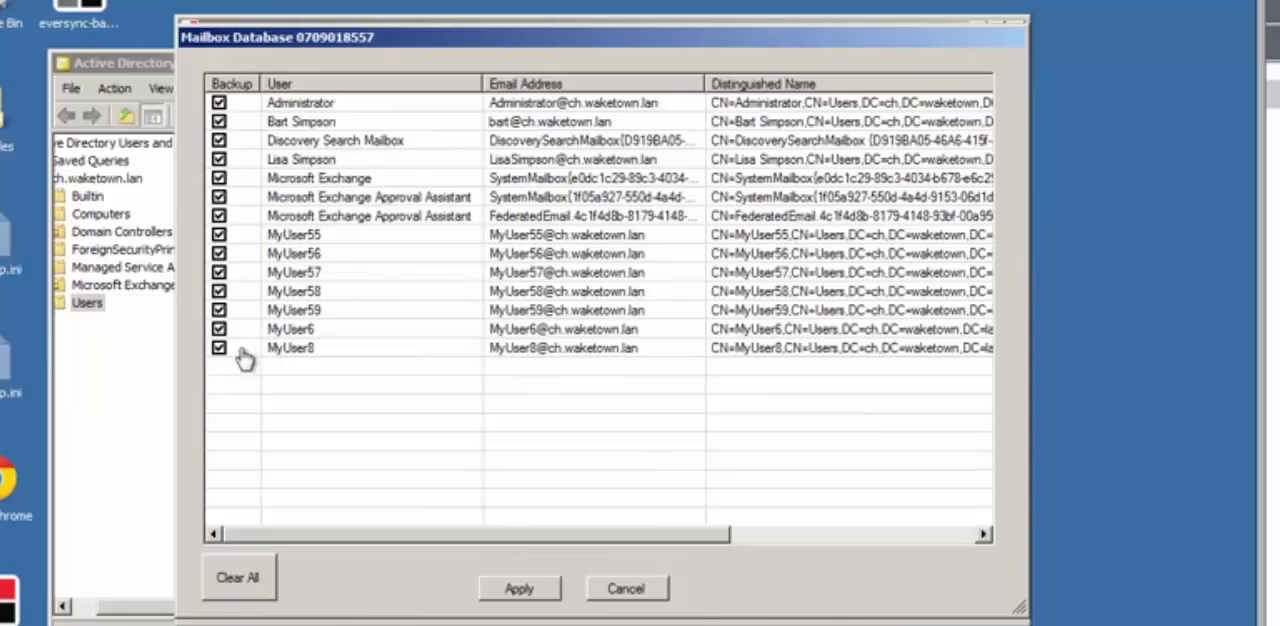
pyautogui.click(220, 348)
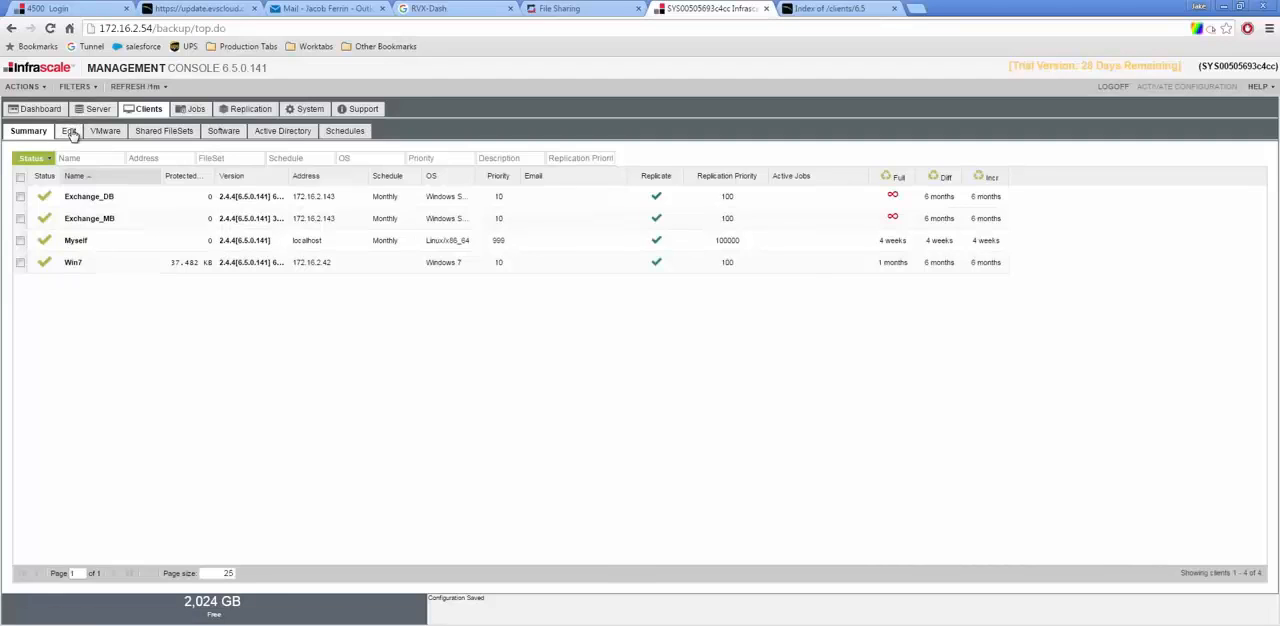
# Step: Select the Exchange_MB client in Edit Clients and edit its Exchange_MB:FS file set
pyautogui.click(66, 130)
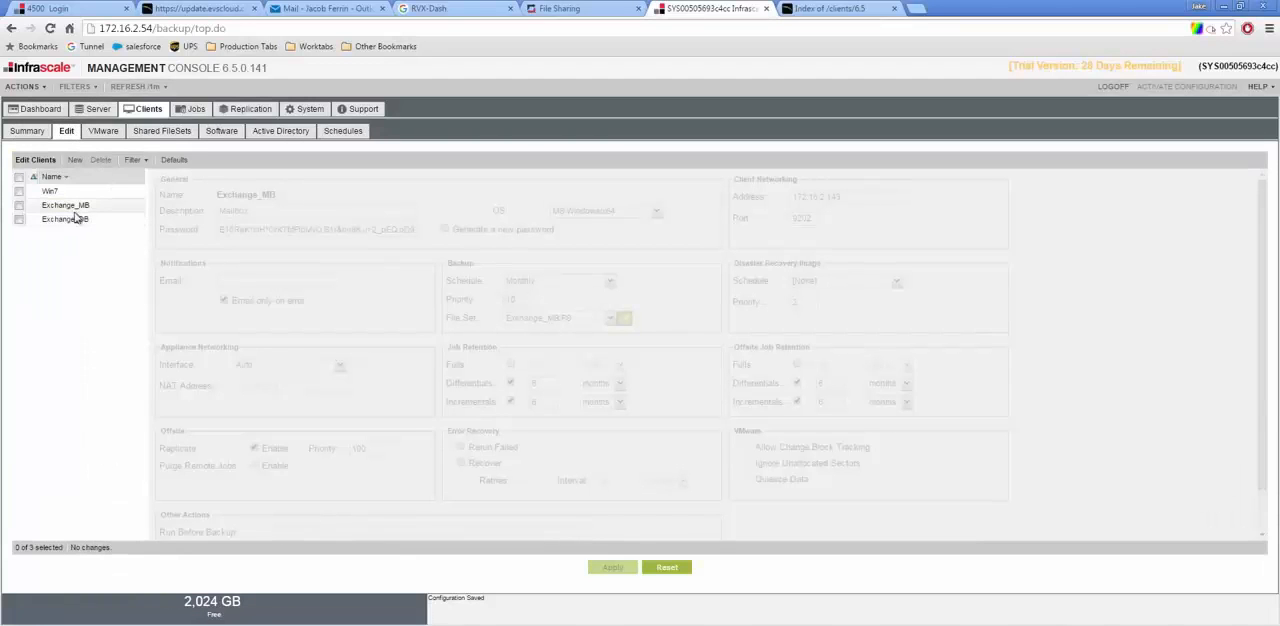
pyautogui.click(64, 220)
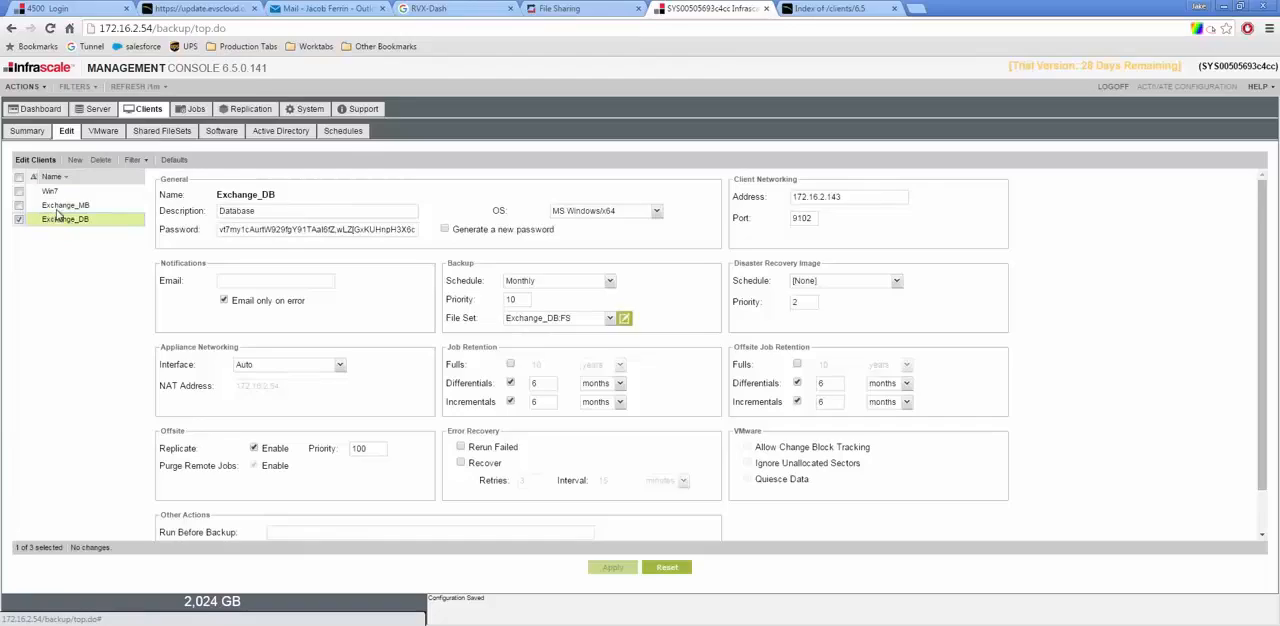
pyautogui.click(64, 204)
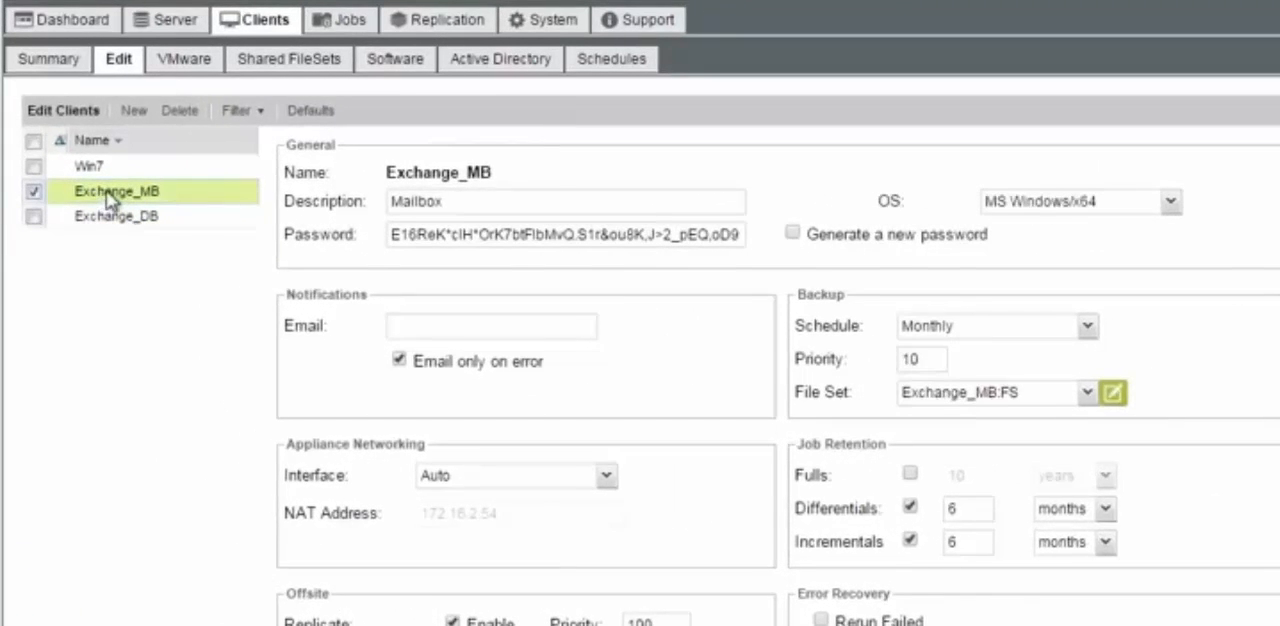
pyautogui.scroll(-3)
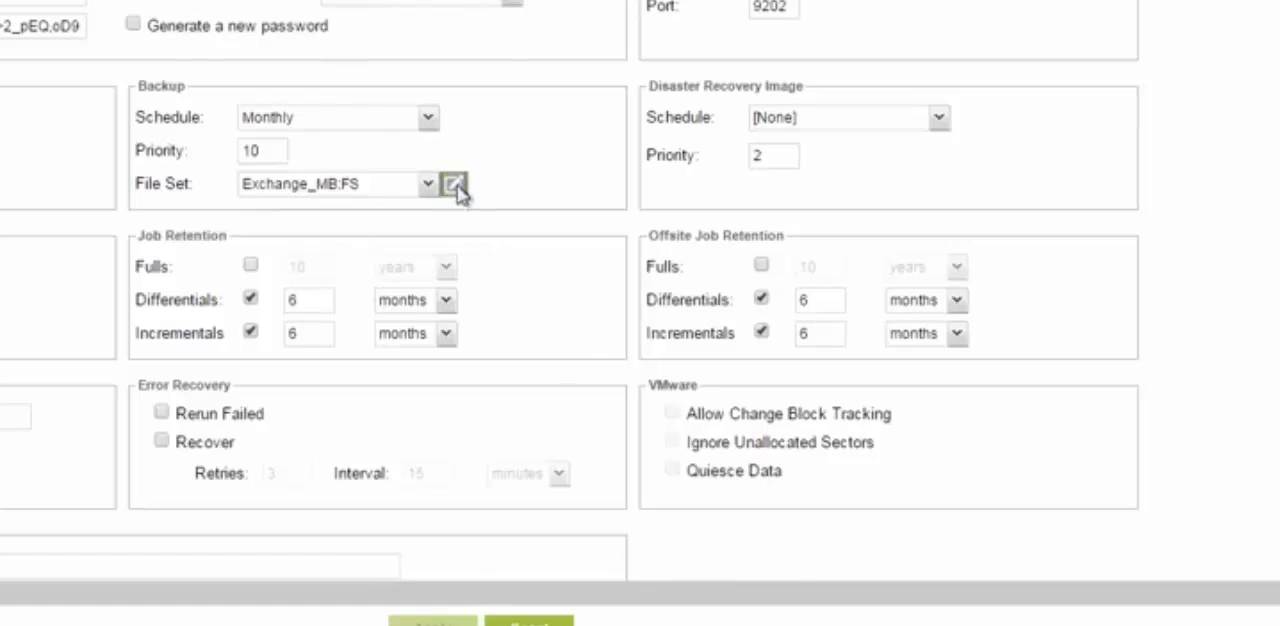
pyautogui.click(452, 184)
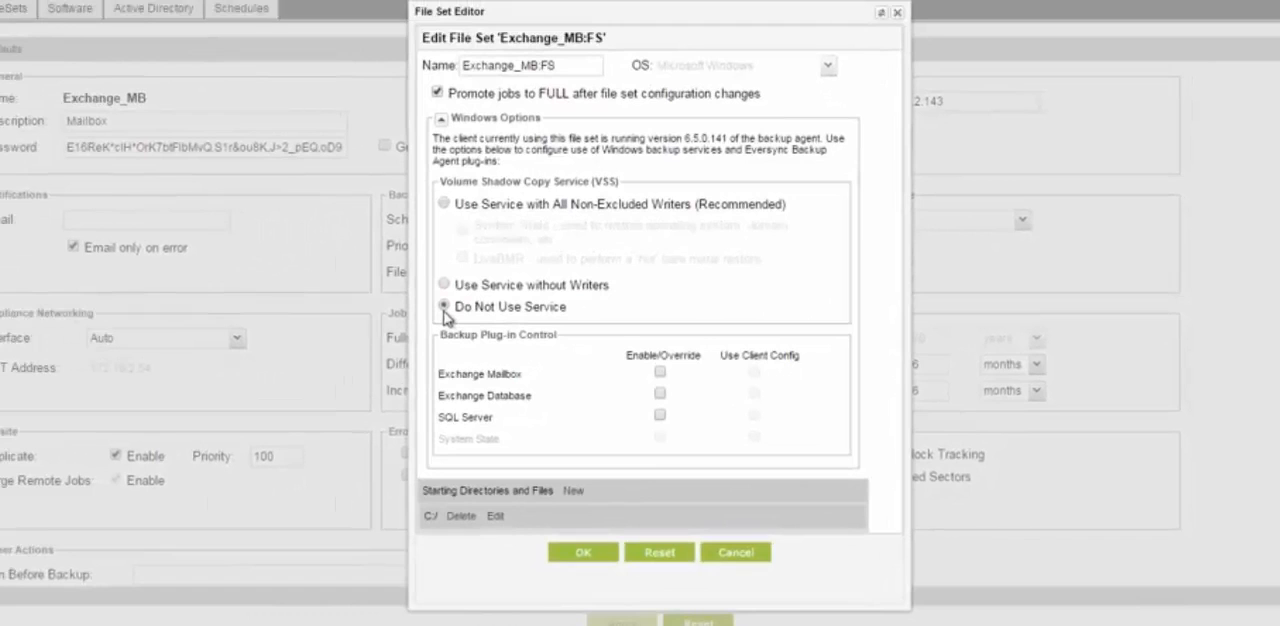
# Step: Set Exchange_MB:FS to Do Not Use Service for VSS, enable Exchange Mailbox, and save
pyautogui.click(444, 306)
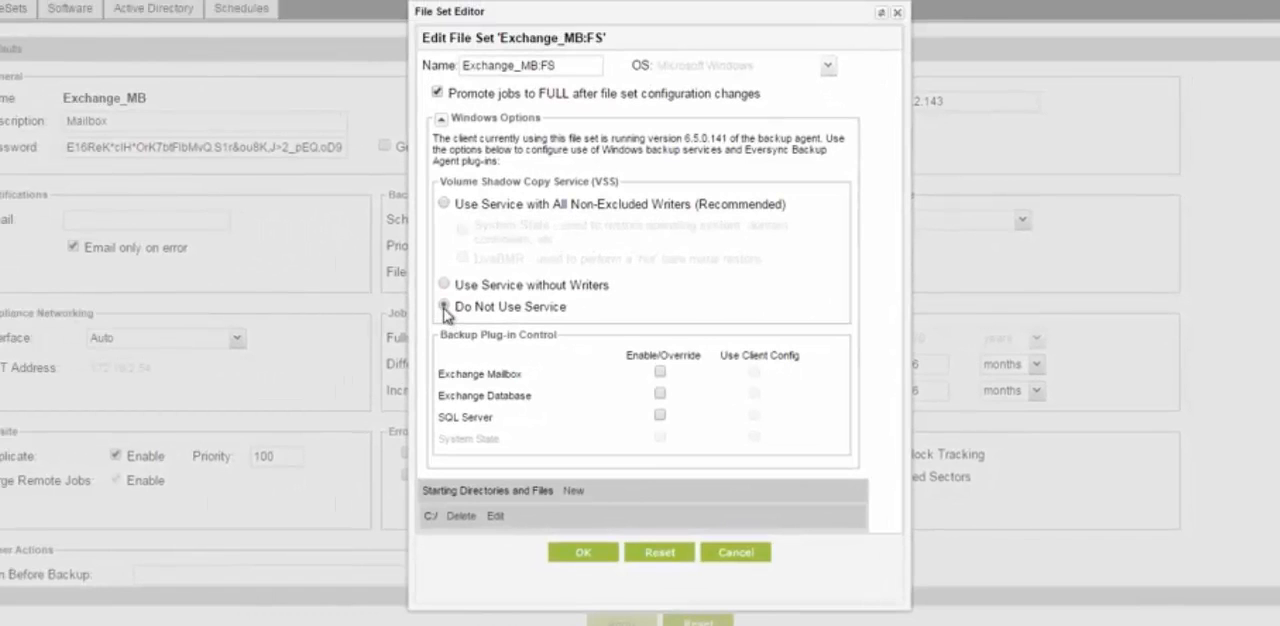
pyautogui.click(444, 306)
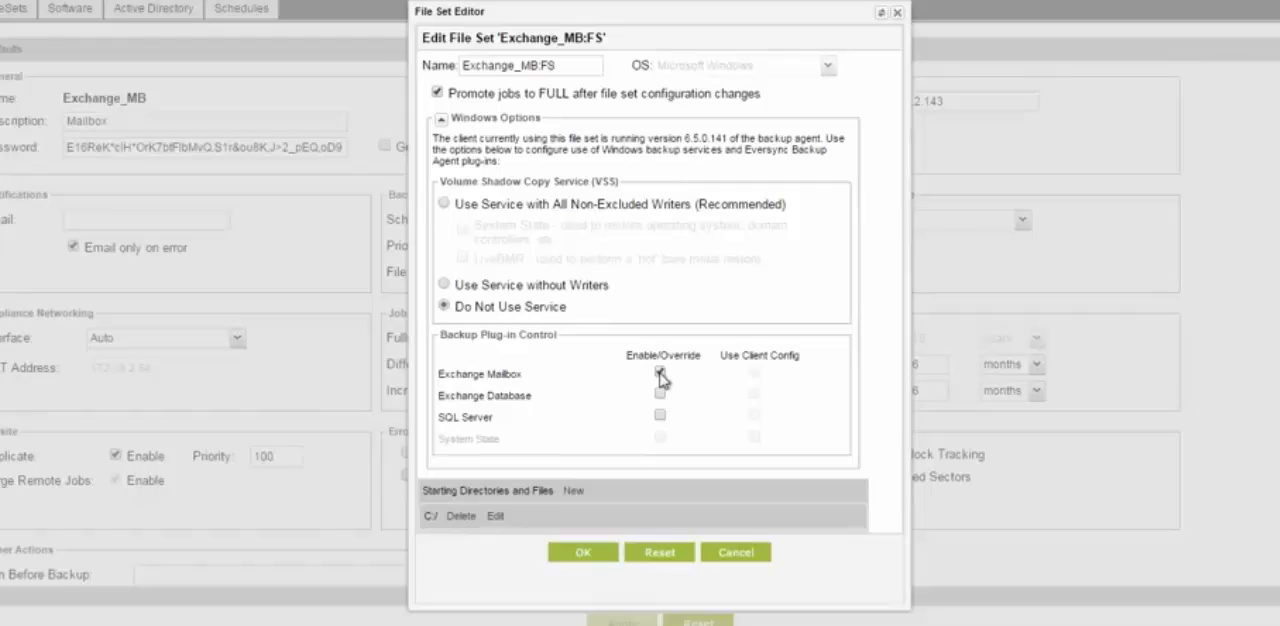
pyautogui.click(660, 372)
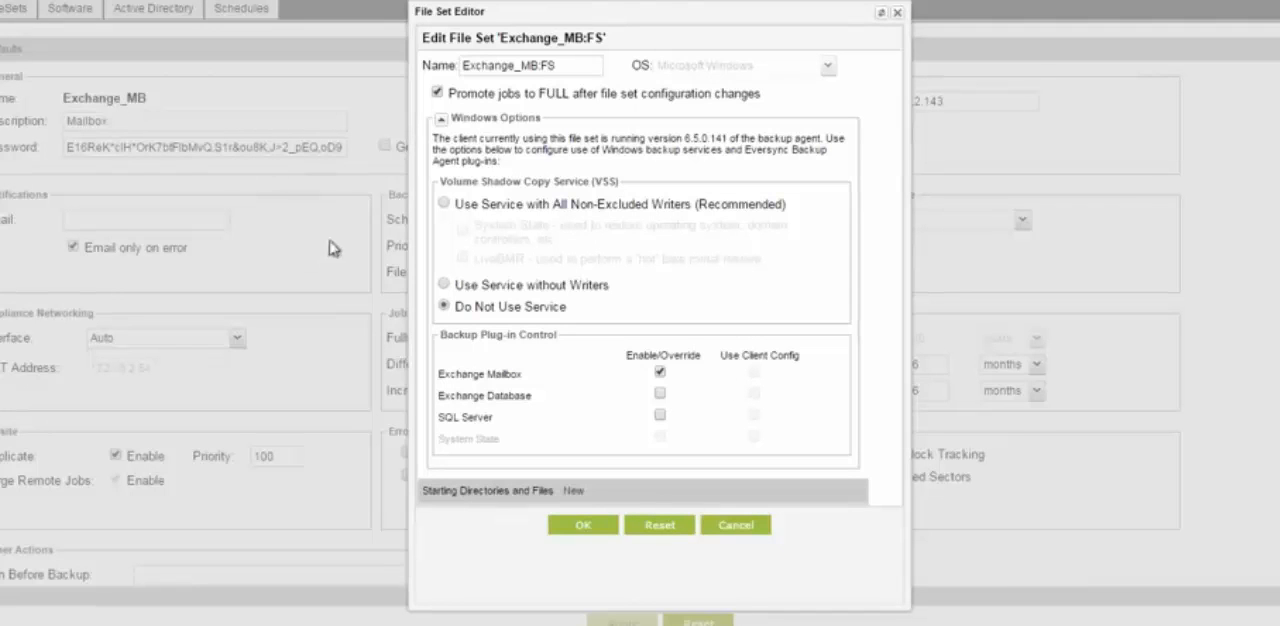
pyautogui.moveTo(444, 276)
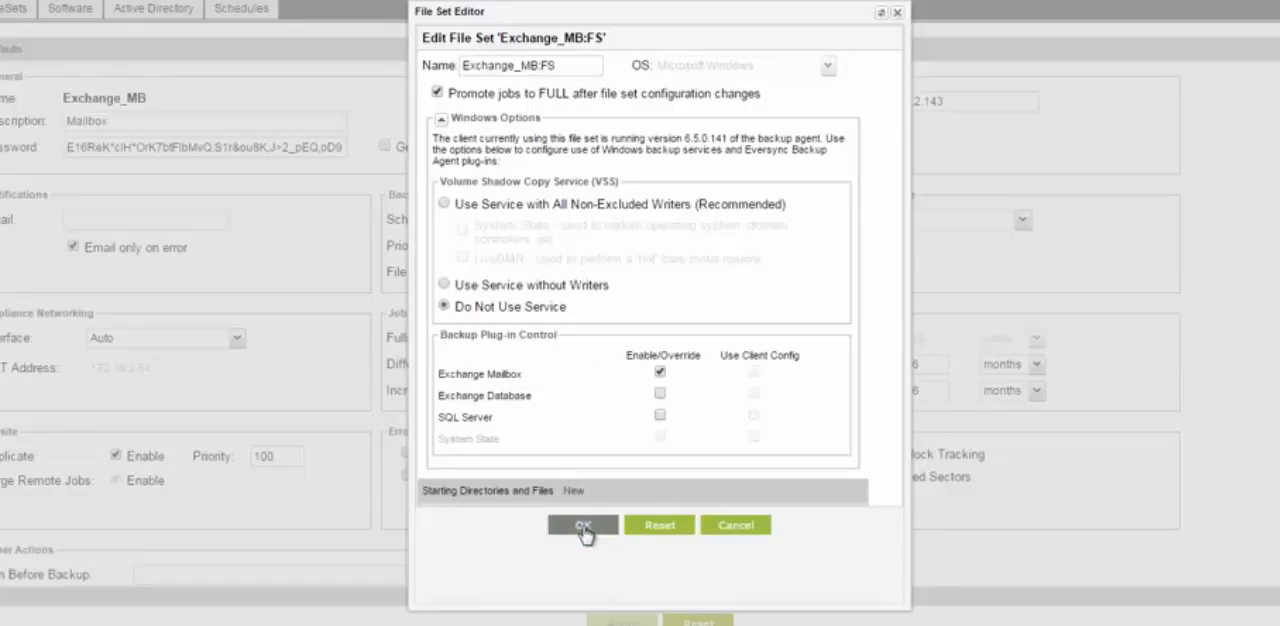
pyautogui.click(584, 524)
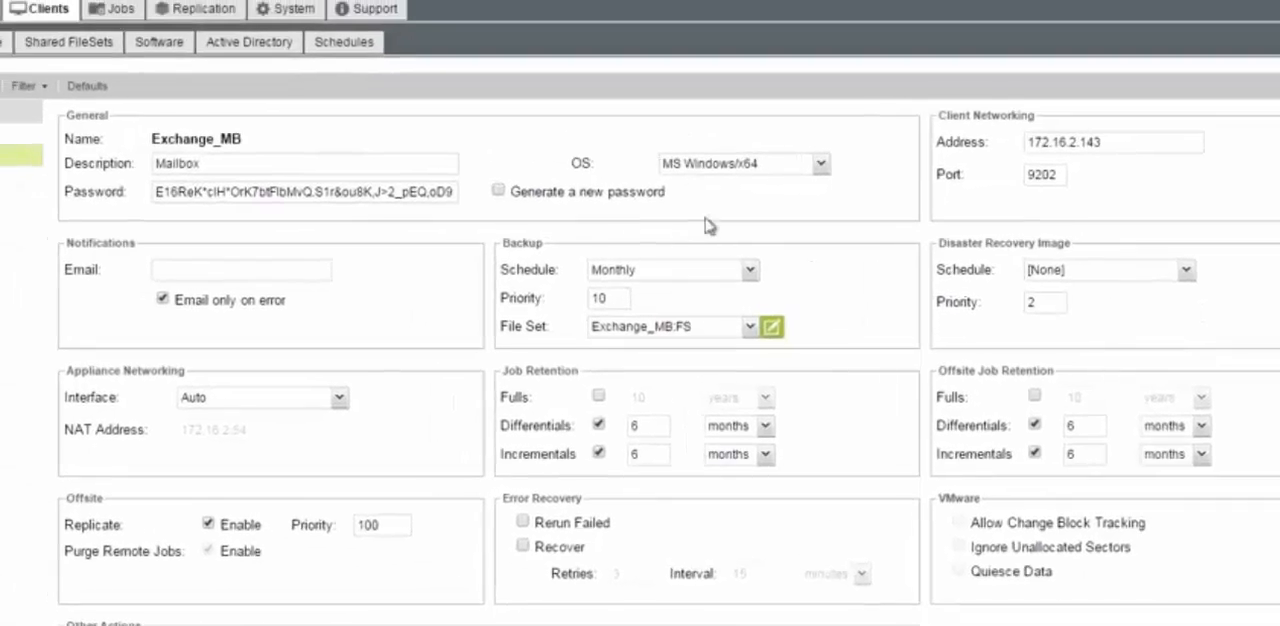
# Step: Select the Exchange_DB client and edit its Exchange_DB:FS file set
pyautogui.click(120, 296)
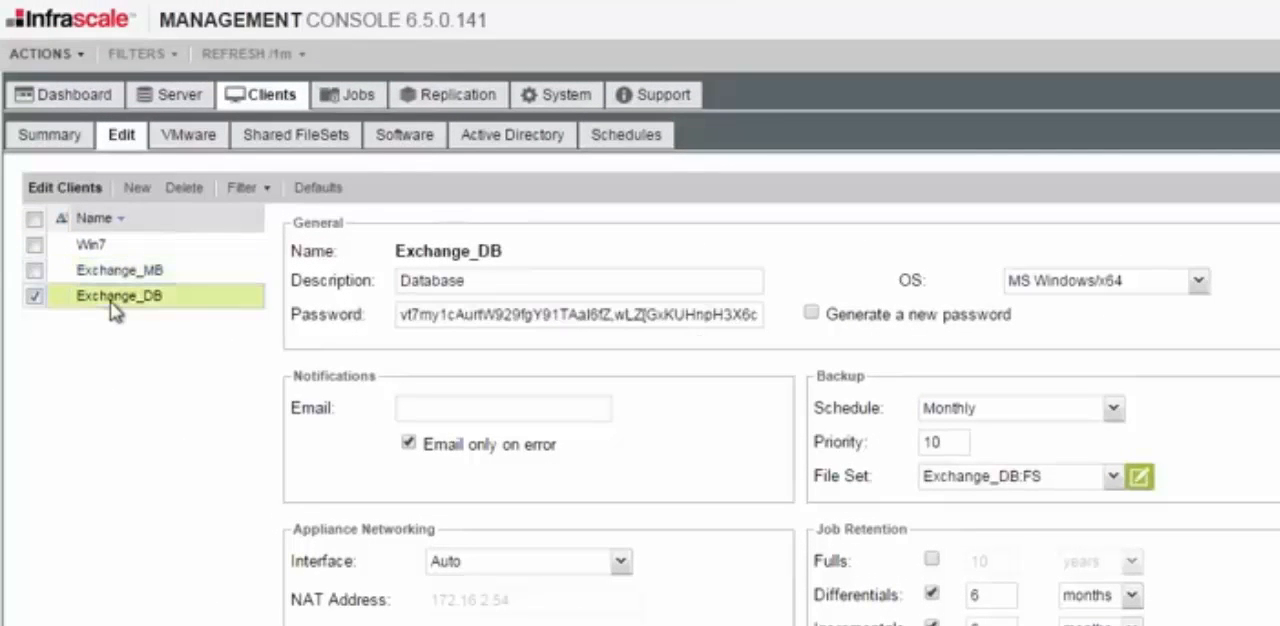
pyautogui.moveTo(154, 320)
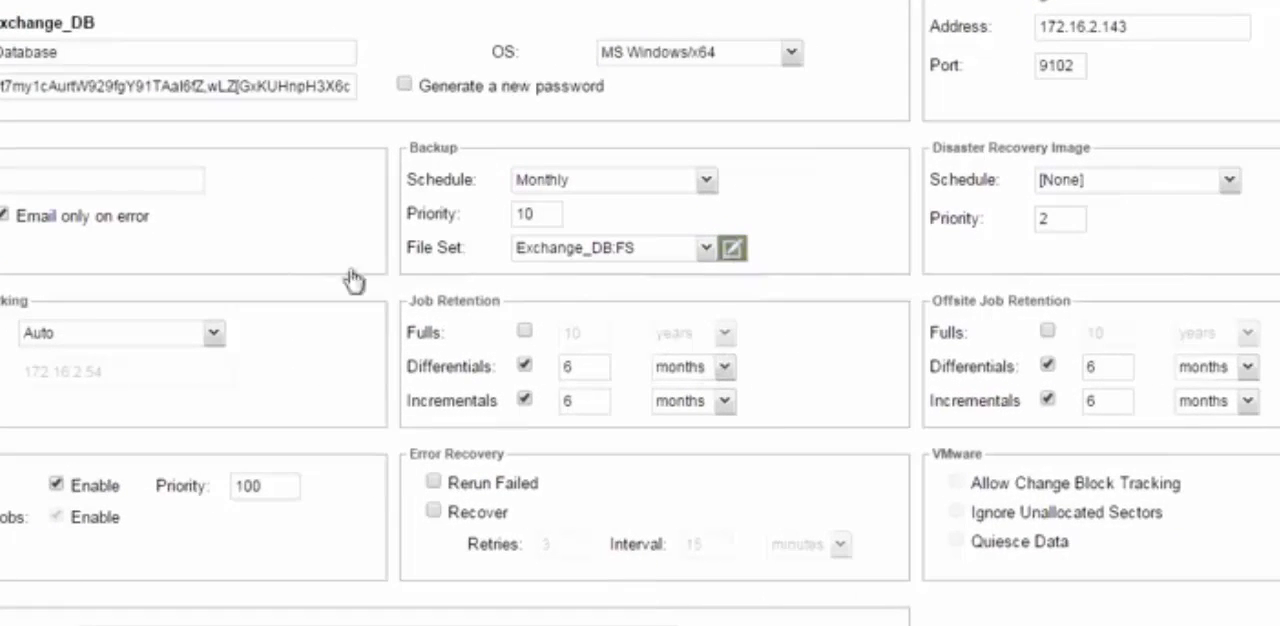
pyautogui.moveTo(722, 324)
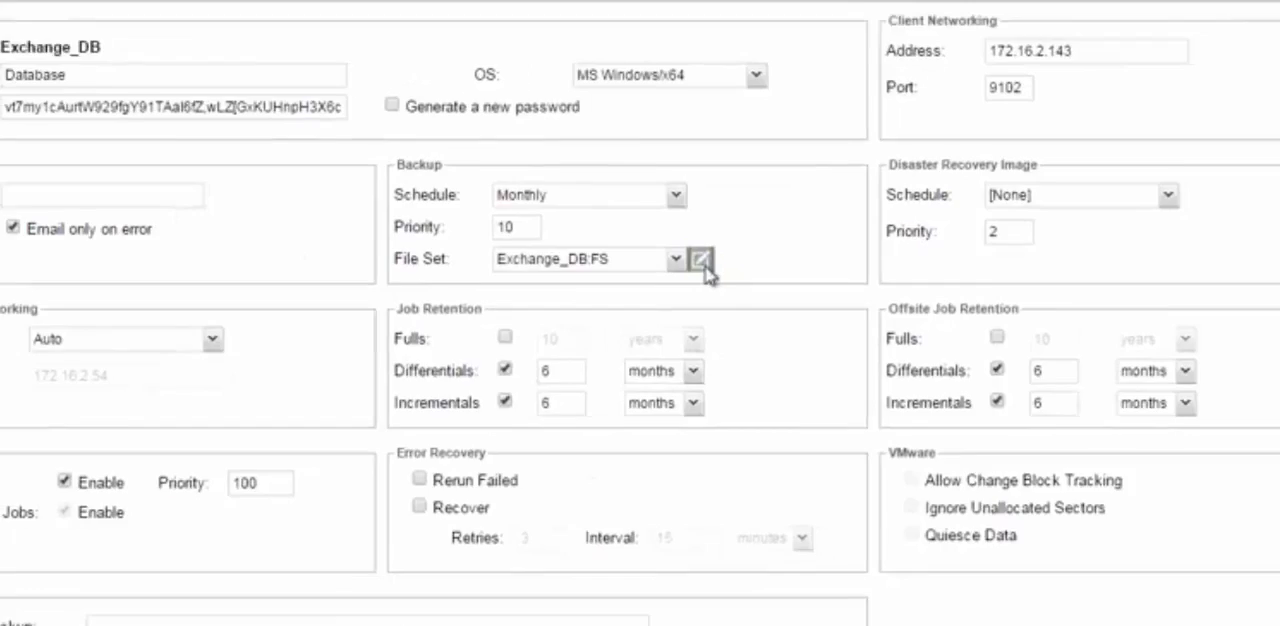
pyautogui.click(700, 260)
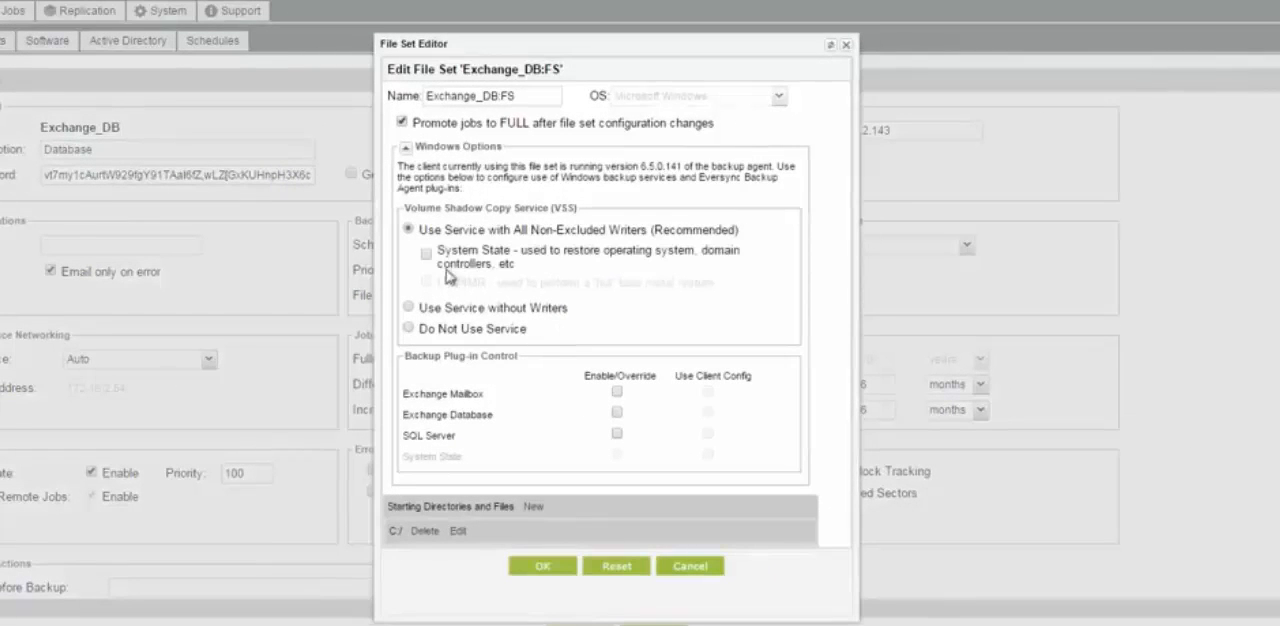
pyautogui.moveTo(664, 248)
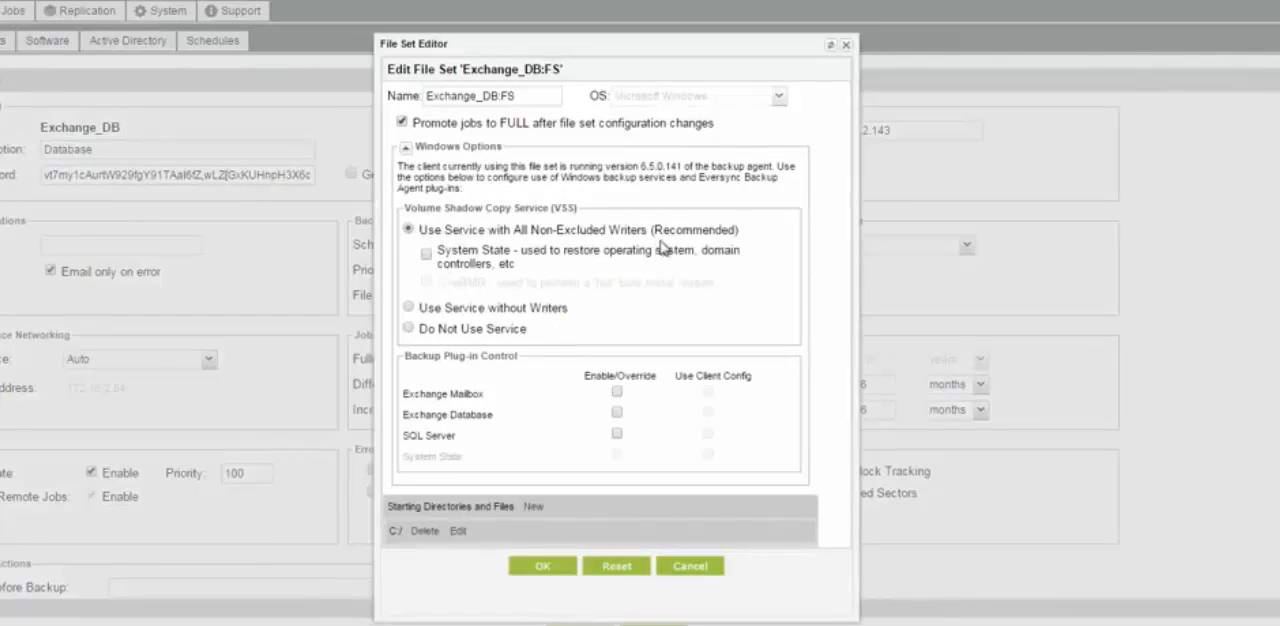
pyautogui.moveTo(670, 242)
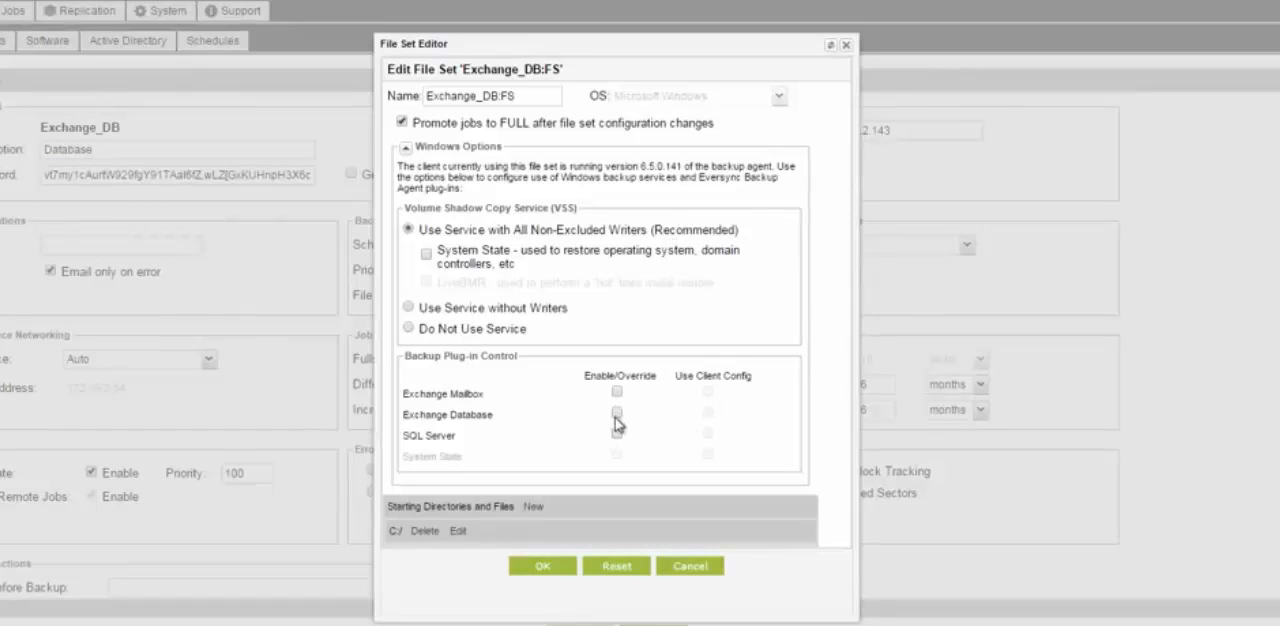
# Step: Enable the Exchange Database plug-in, review the C:/ directory options, and save Exchange_DB:FS
pyautogui.click(616, 414)
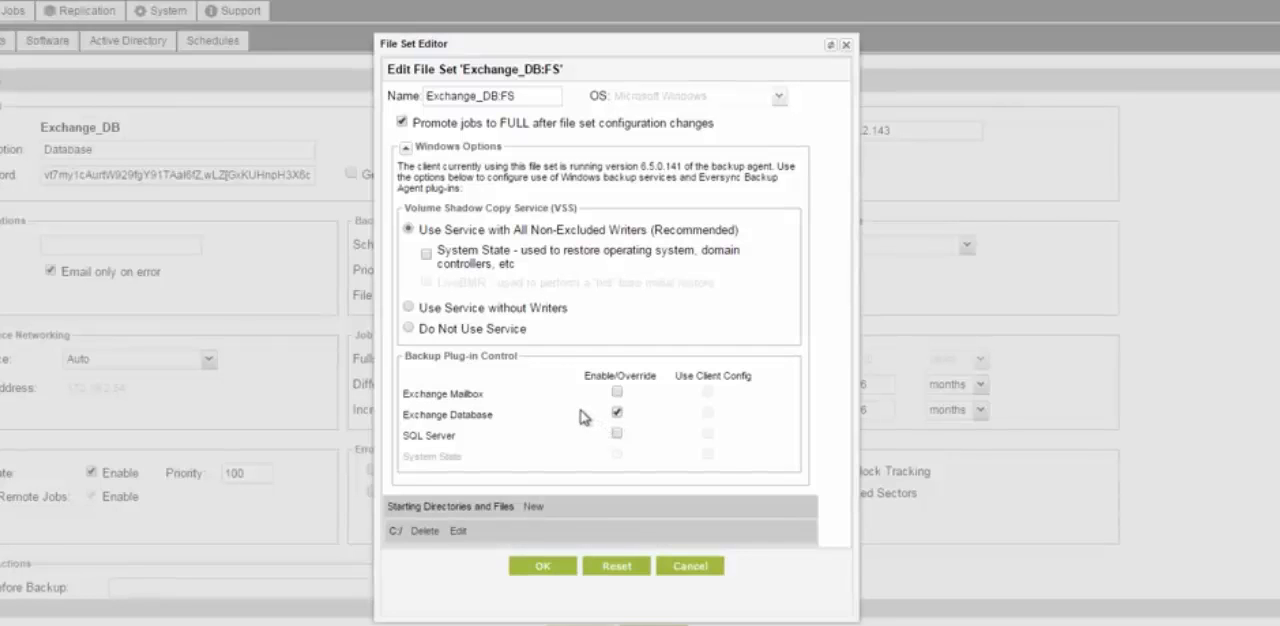
pyautogui.moveTo(512, 442)
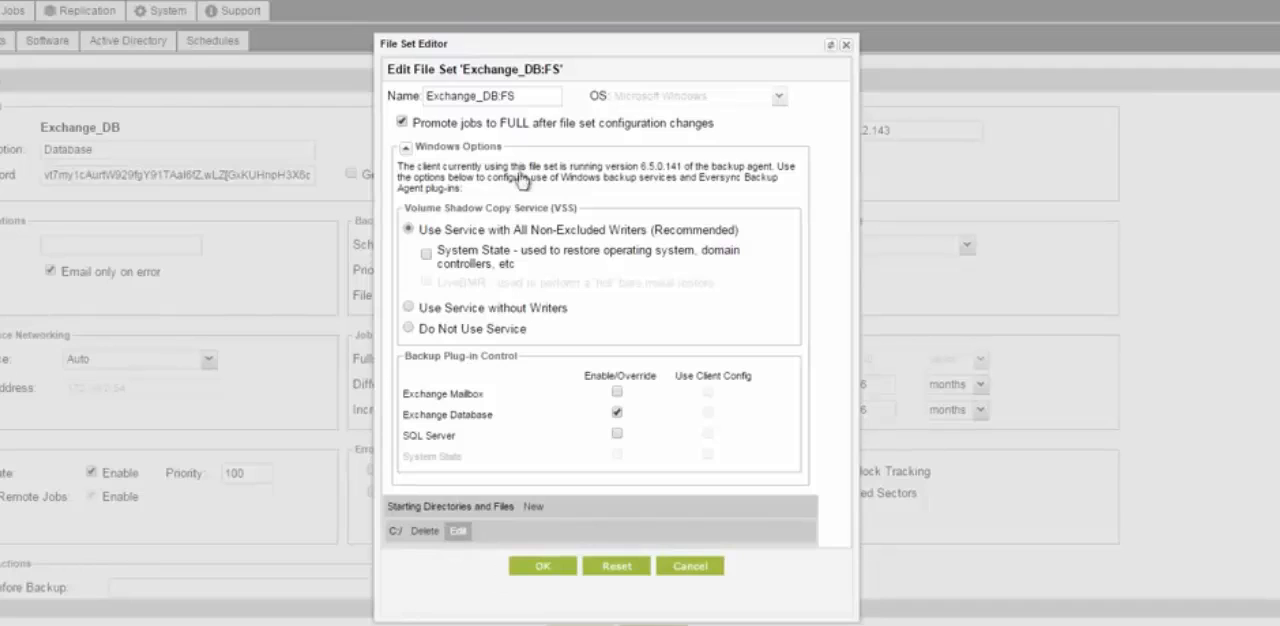
pyautogui.click(456, 532)
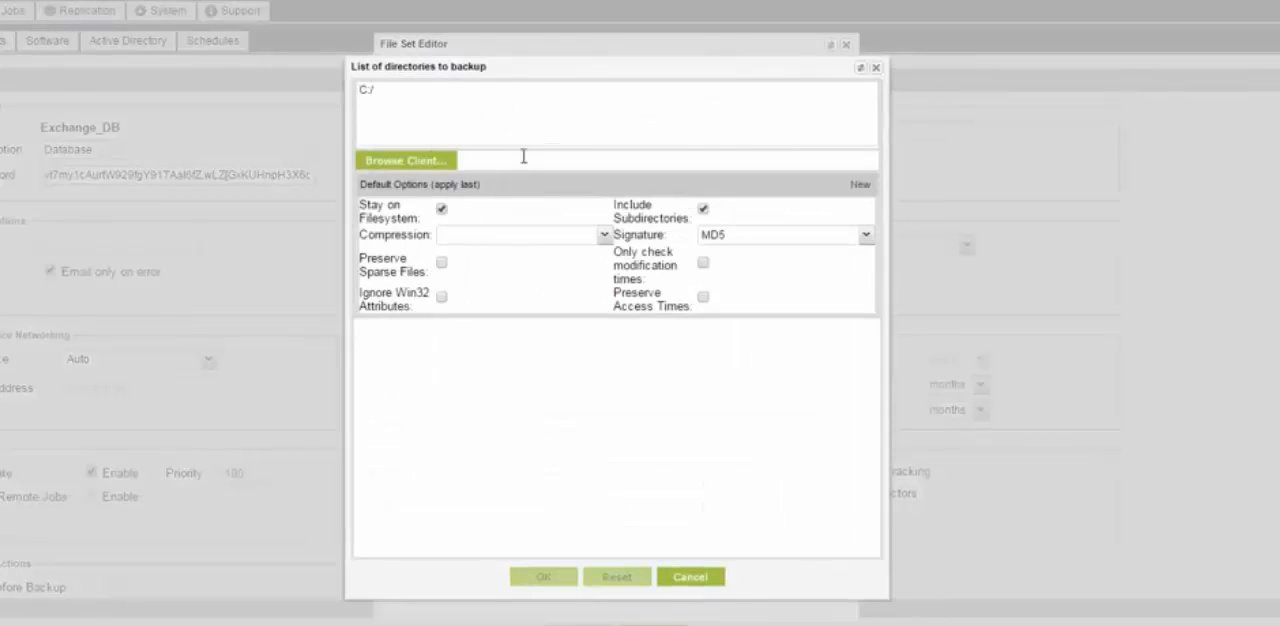
pyautogui.moveTo(690, 576)
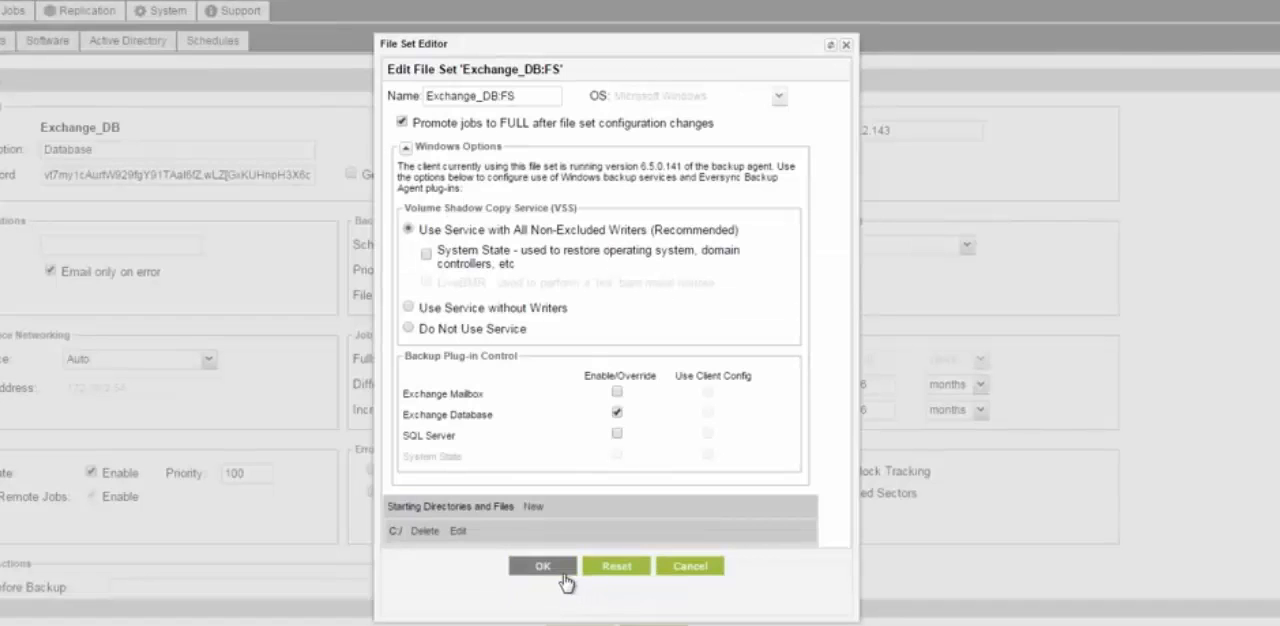
pyautogui.click(542, 566)
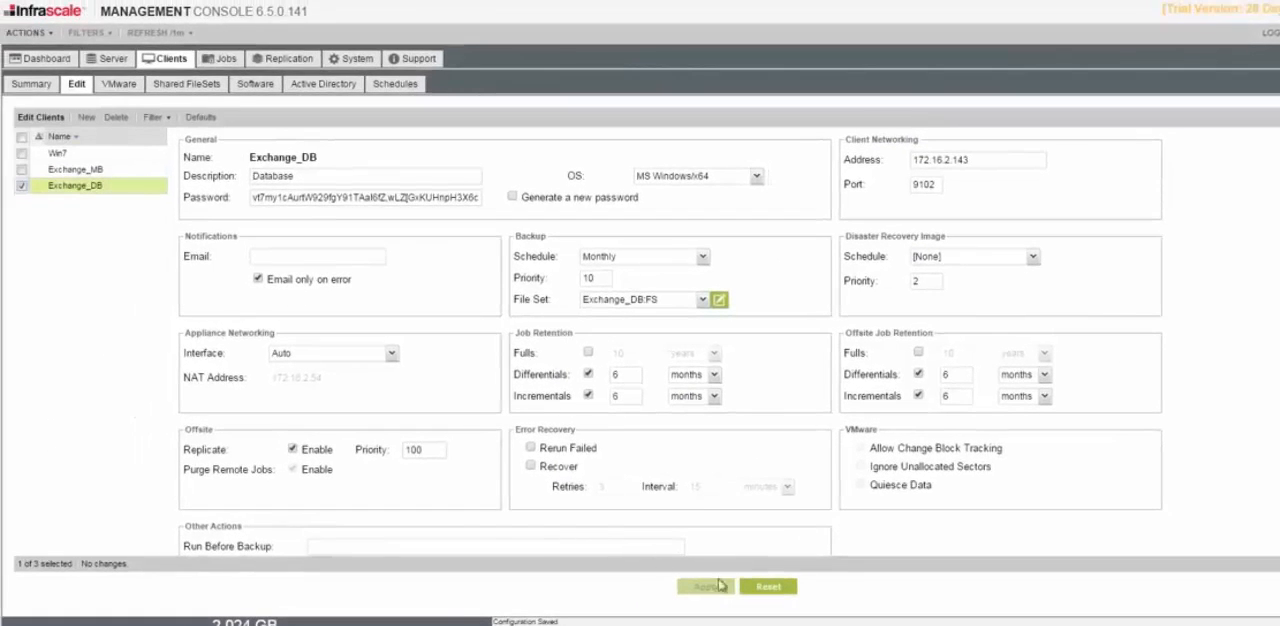
pyautogui.moveTo(676, 374)
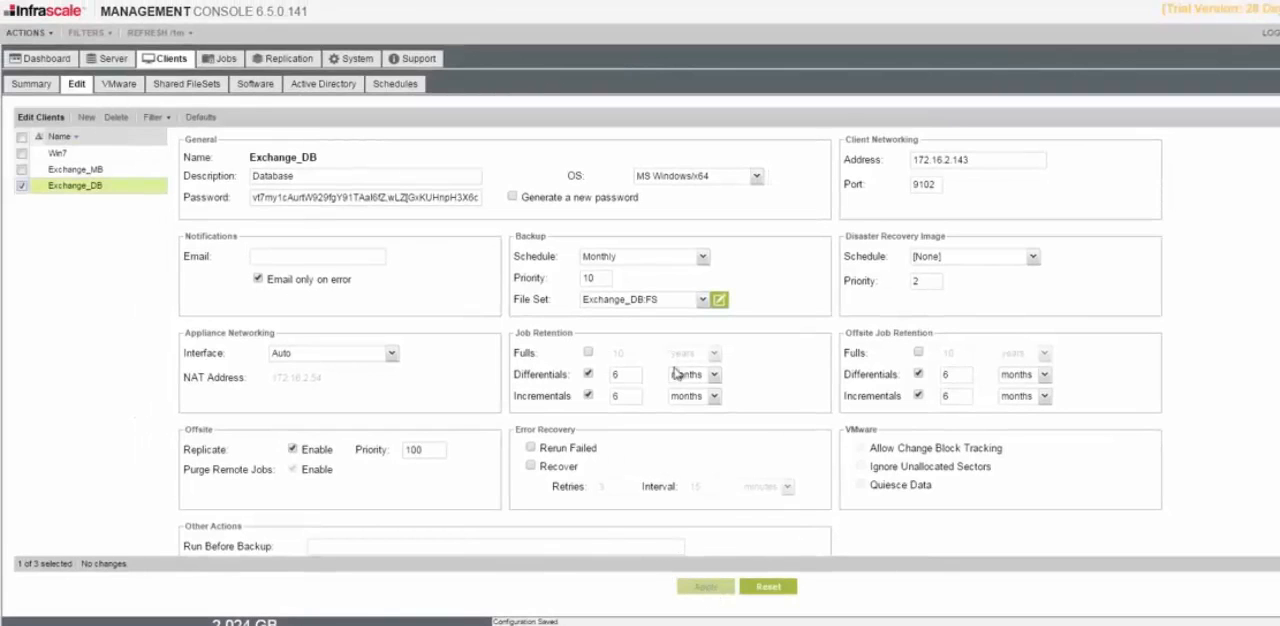
# Step: Apply the Exchange_DB client changes, activate the configuration and acknowledge the Configuration Saved message
pyautogui.click(588, 352)
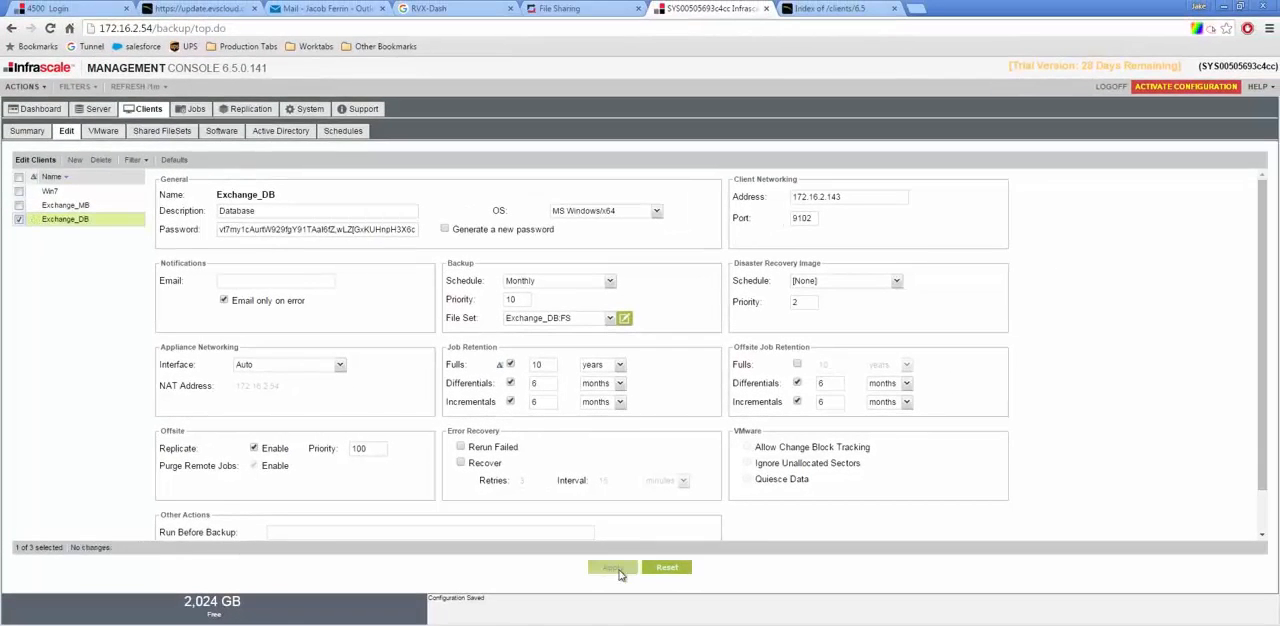
pyautogui.click(612, 568)
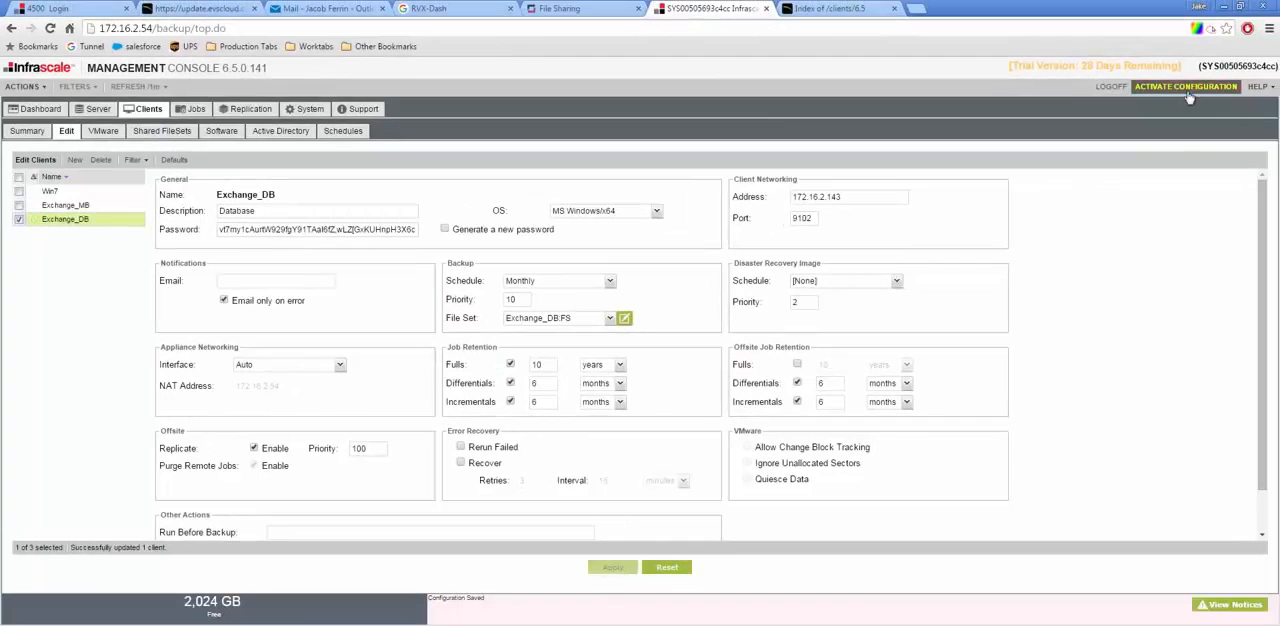
pyautogui.click(1186, 86)
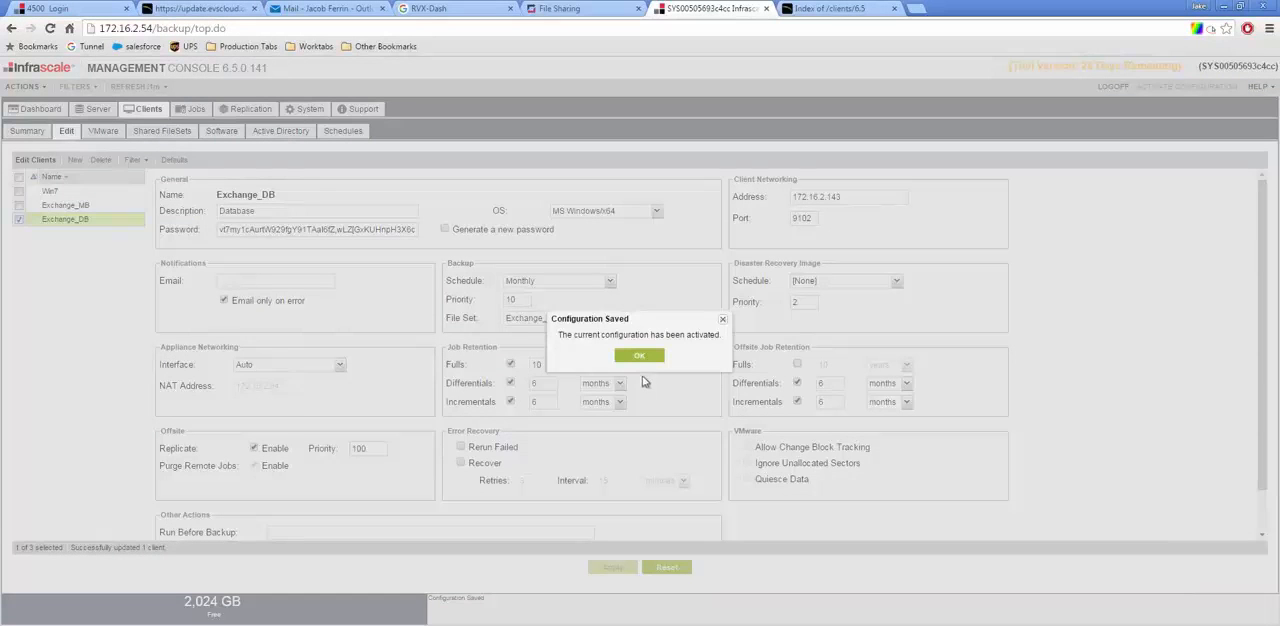
pyautogui.click(640, 356)
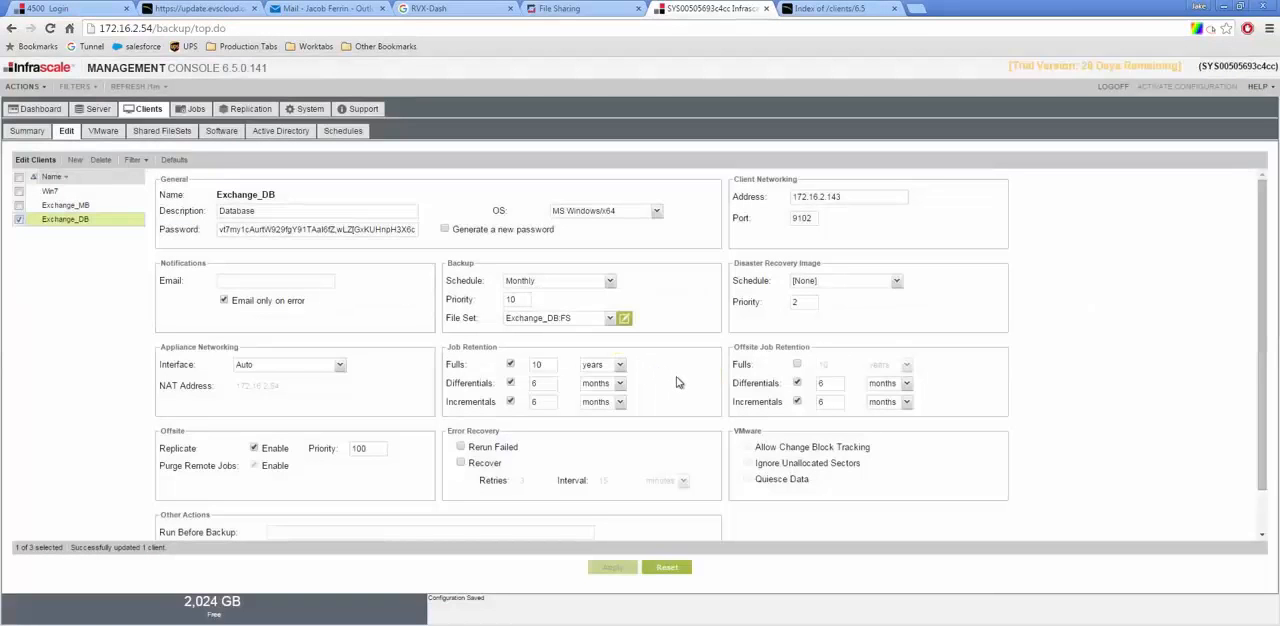
pyautogui.moveTo(684, 384)
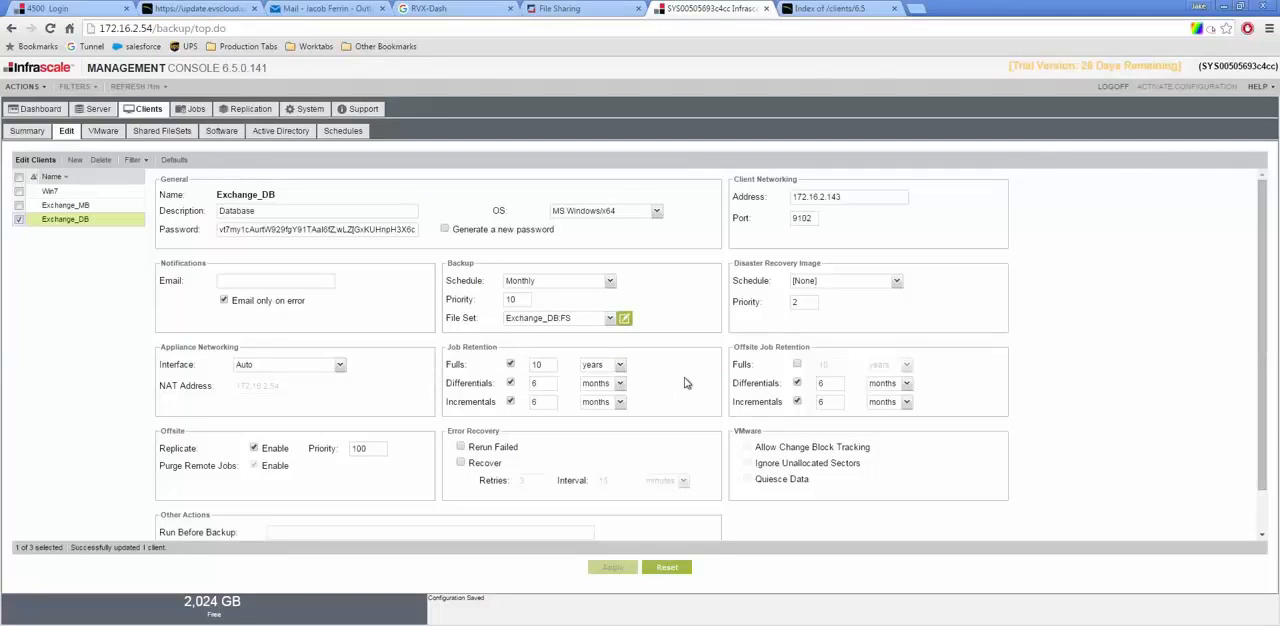
pyautogui.moveTo(664, 372)
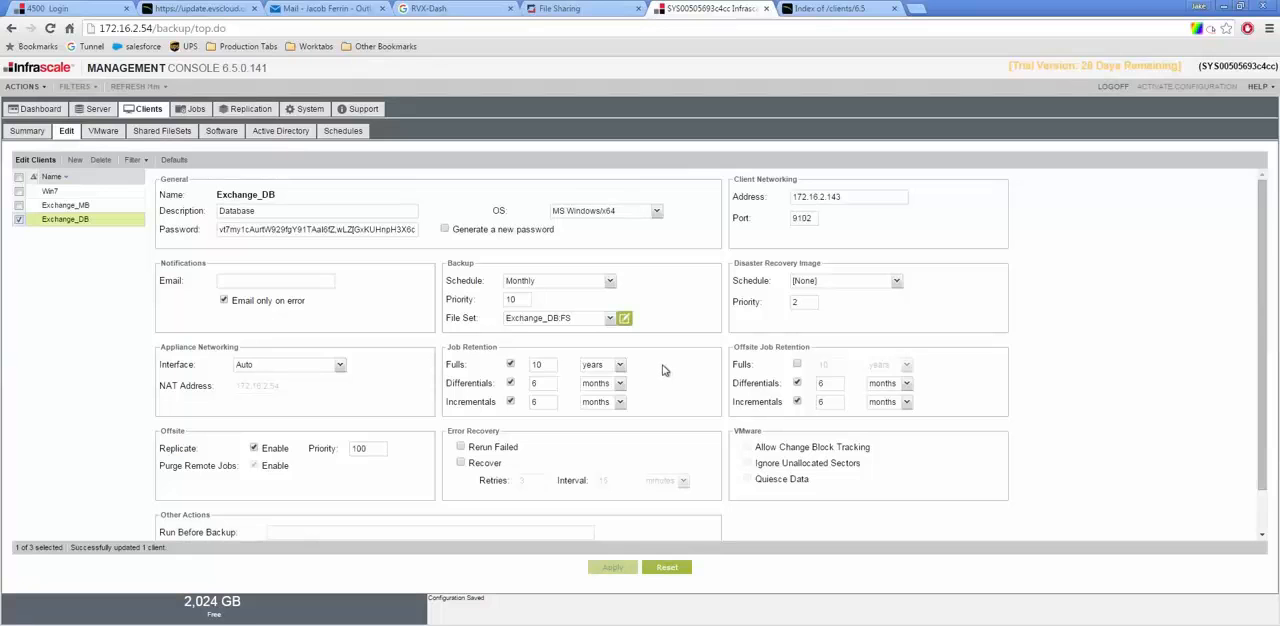